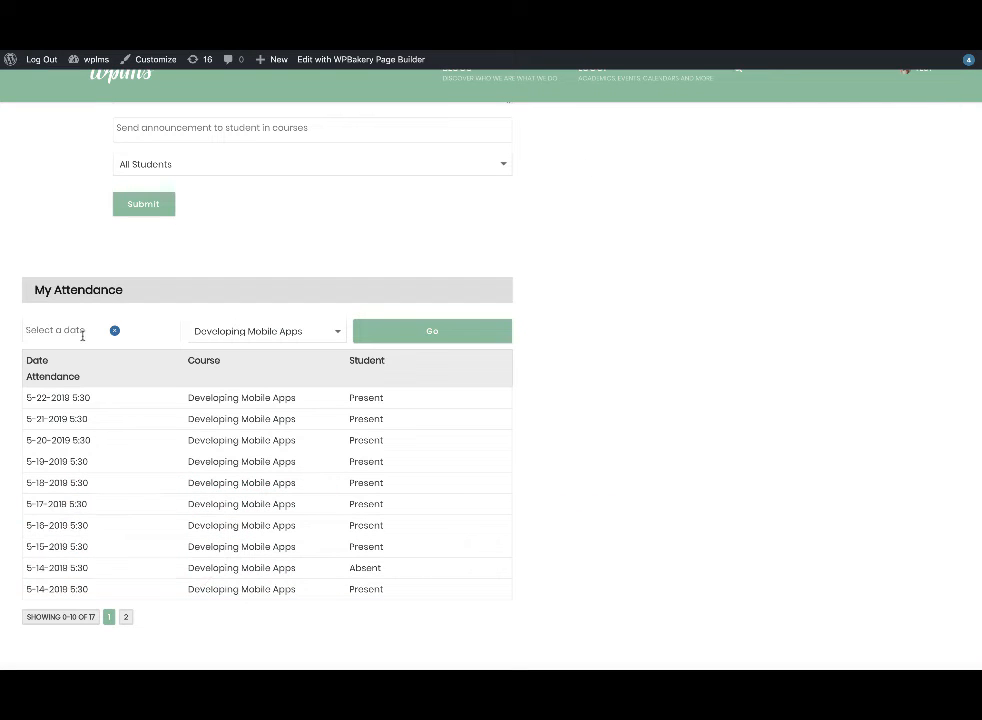
{"action": "mouse_move", "coordinate": [386, 119]}
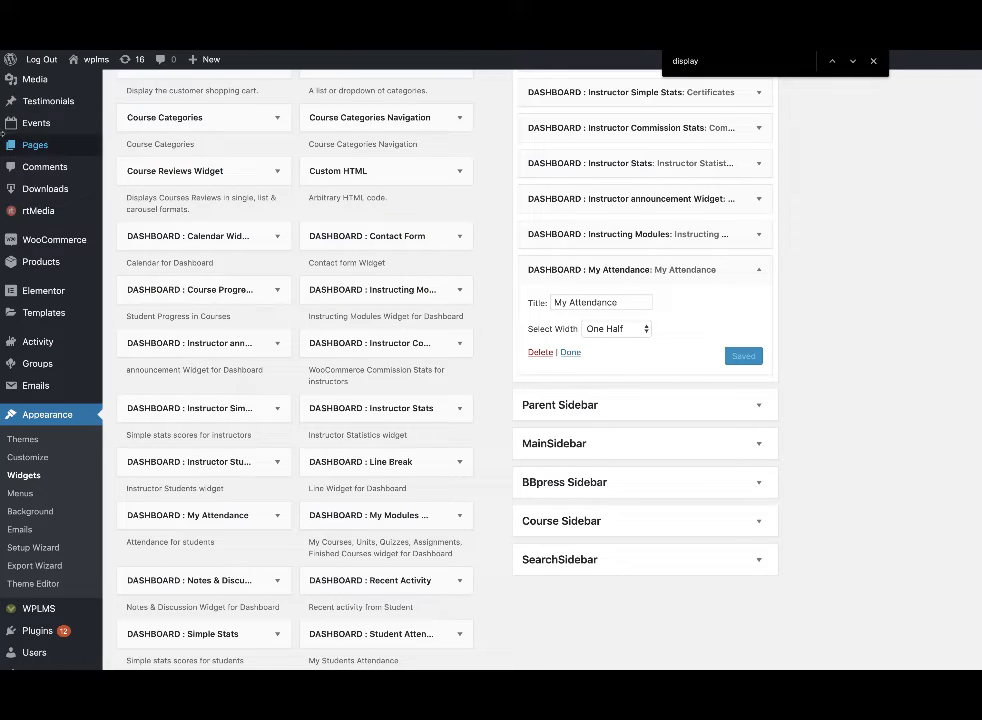
{"action": "mouse_move", "coordinate": [162, 471]}
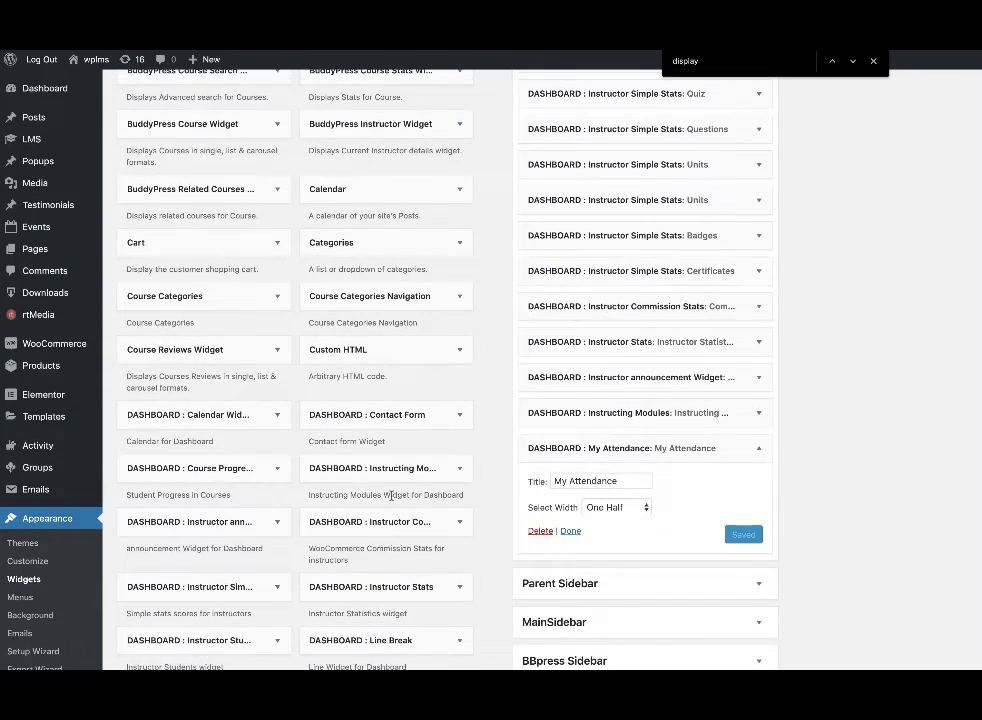
Search the Widgets page for 'Att' to find the My Attendance and Student Attendance widgets
{"action": "scroll", "scroll_direction": "down", "scroll_amount": 3}
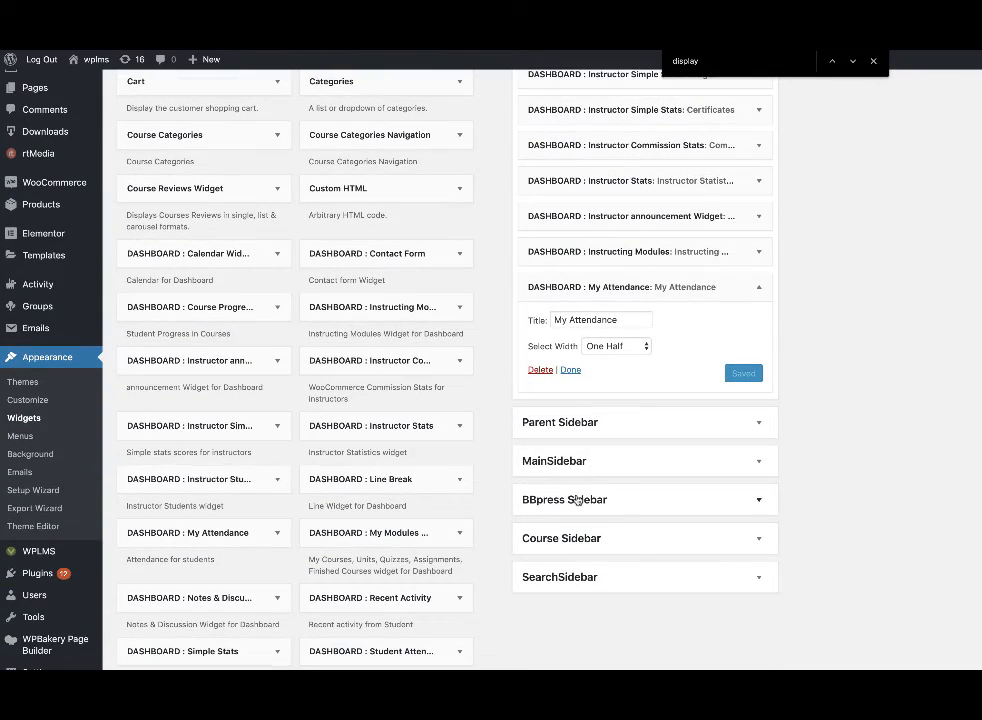
{"action": "type", "text": "Att"}
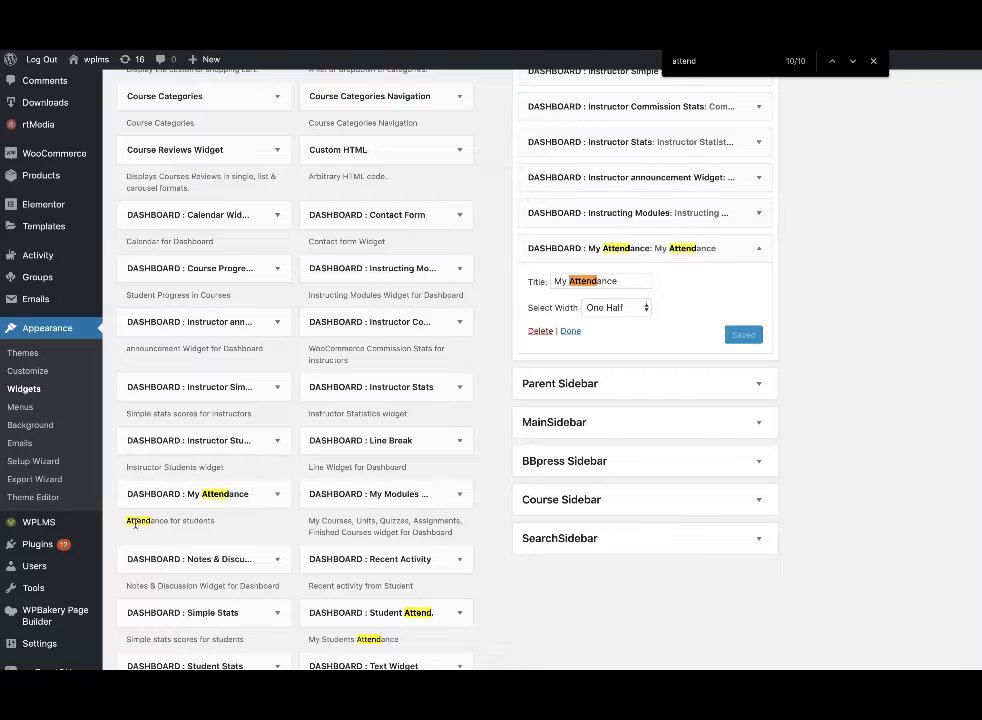
{"action": "mouse_move", "coordinate": [273, 546]}
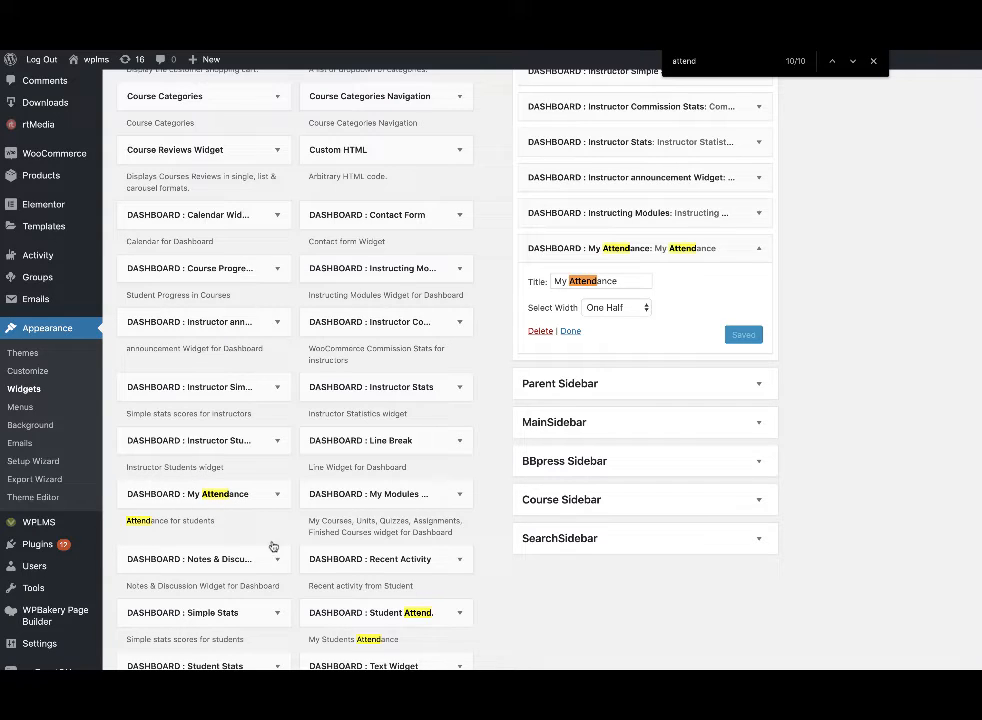
{"action": "mouse_move", "coordinate": [437, 625]}
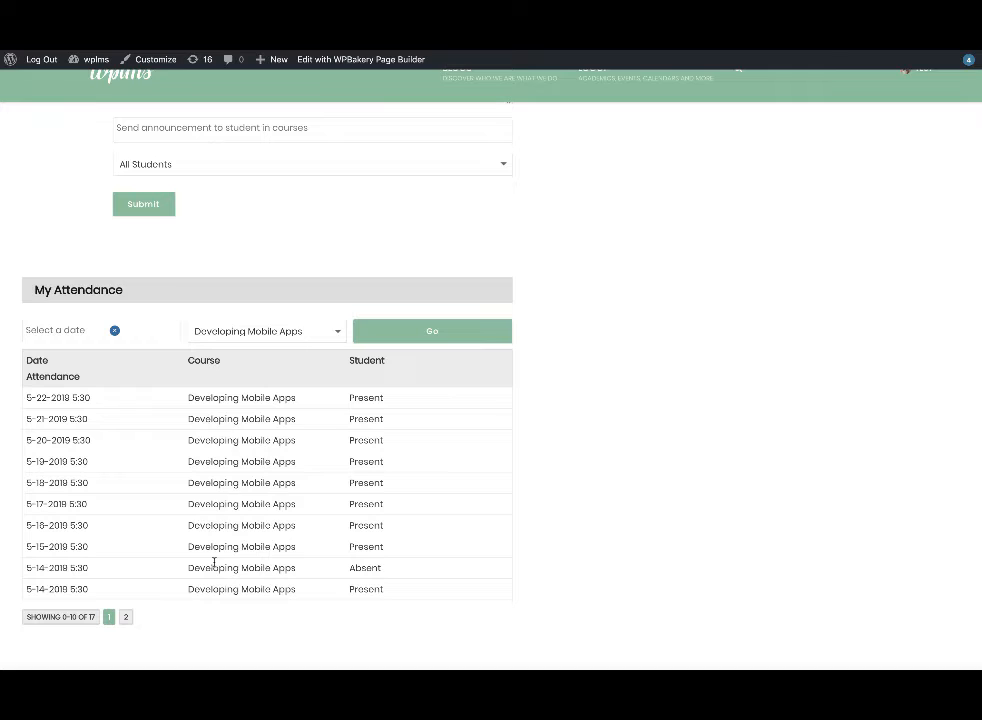
Clear the Developing Mobile Apps course filter and view all 45 records from page 1
{"action": "left_click", "coordinate": [265, 331]}
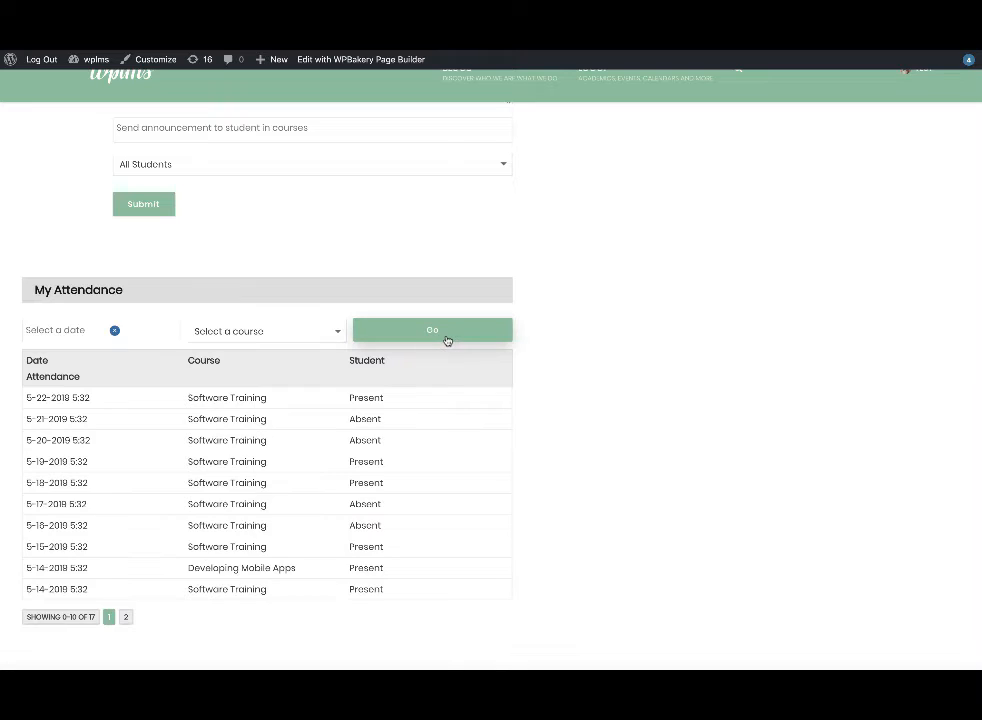
{"action": "left_click", "coordinate": [432, 330]}
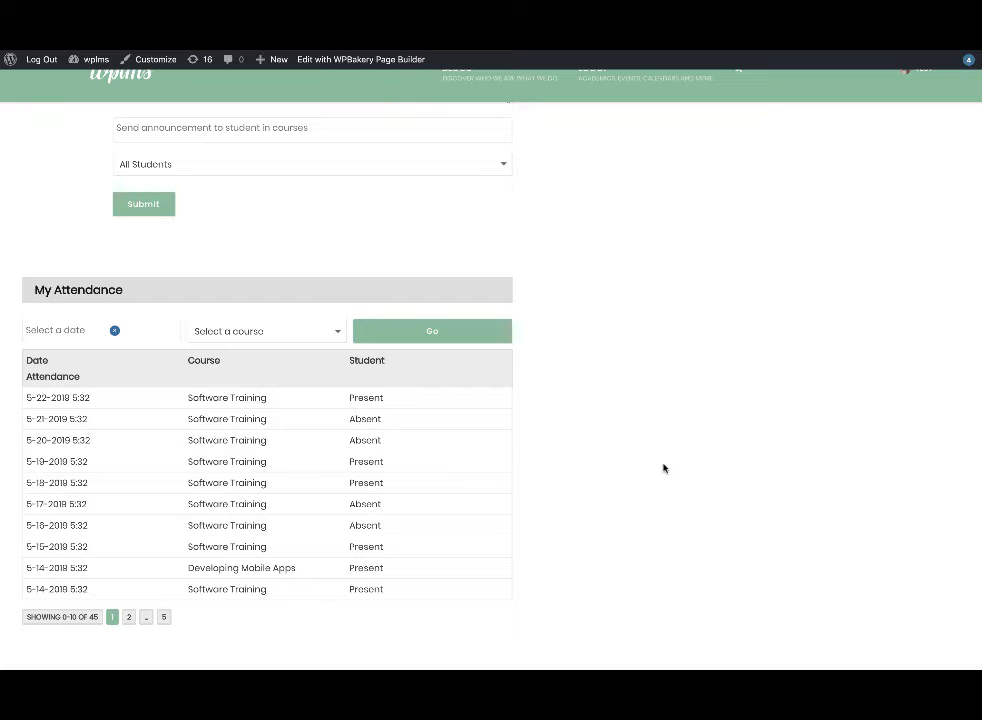
{"action": "mouse_move", "coordinate": [349, 432]}
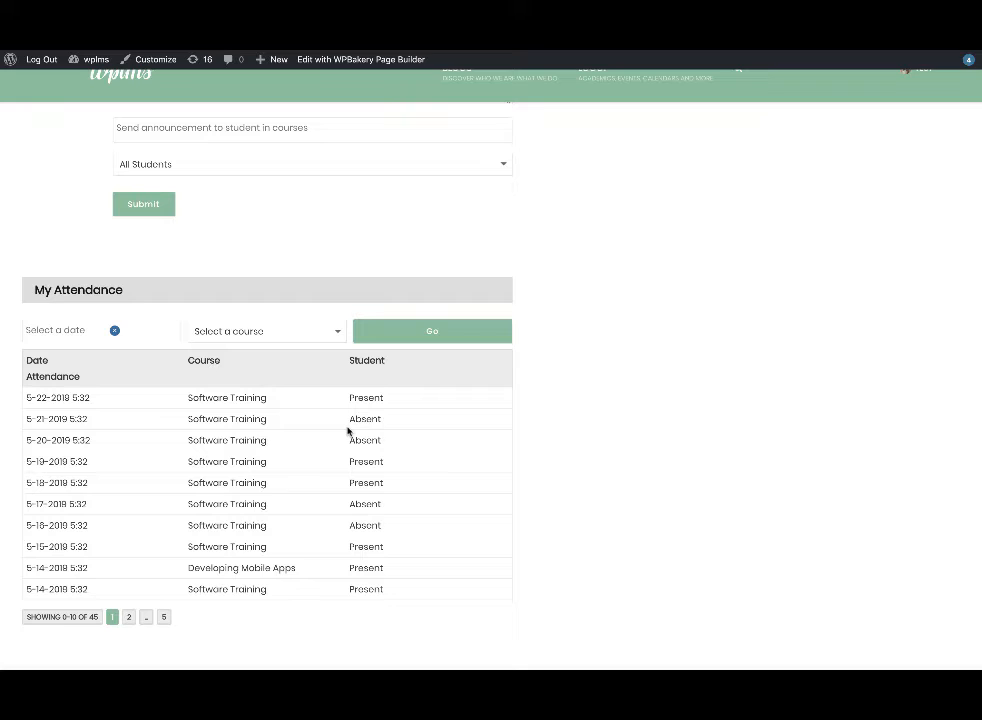
{"action": "mouse_move", "coordinate": [1, 462]}
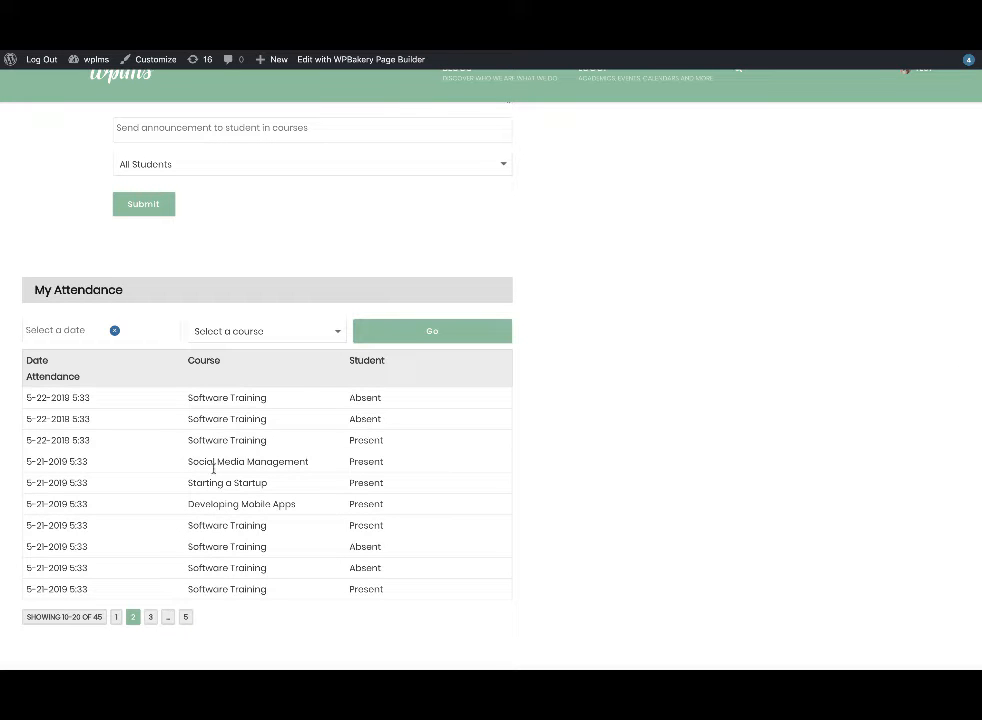
{"action": "mouse_move", "coordinate": [257, 560]}
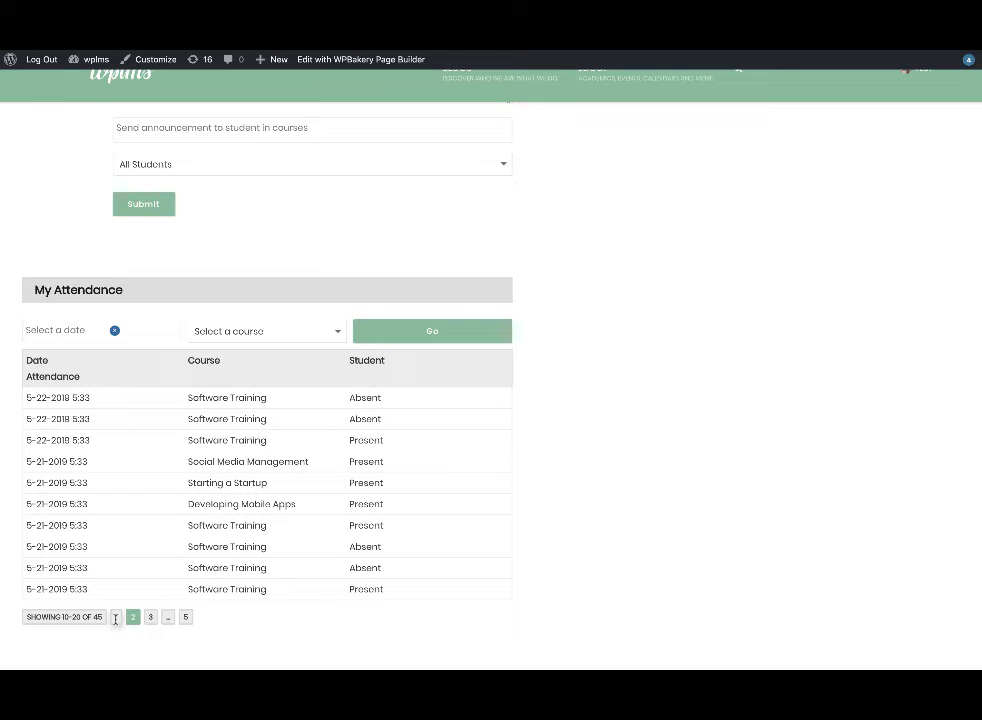
{"action": "left_click", "coordinate": [112, 616]}
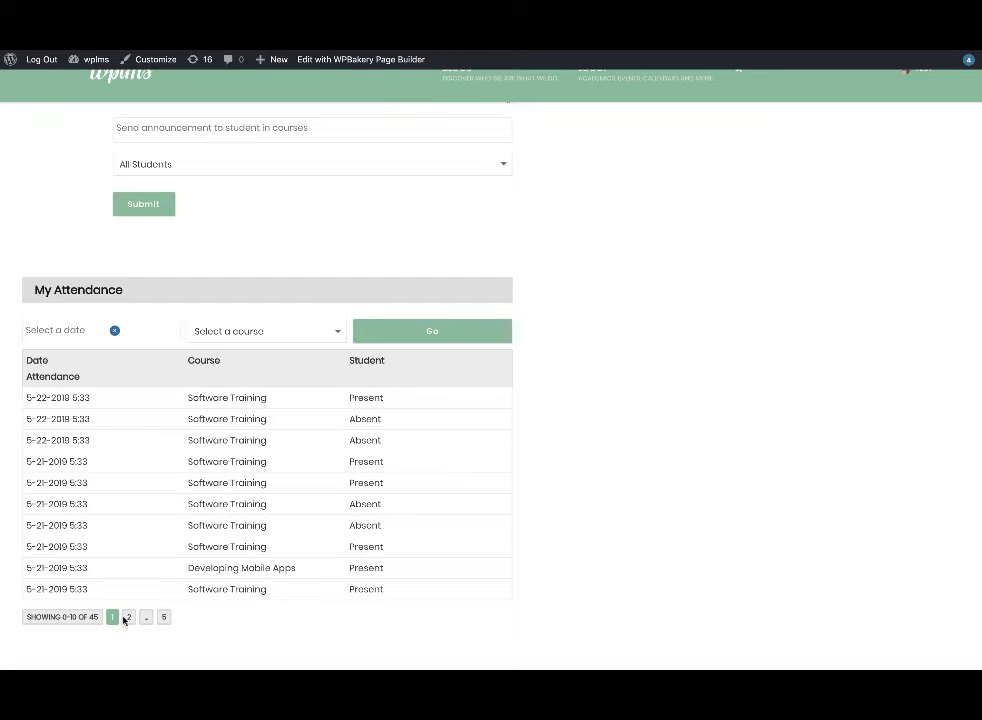
{"action": "left_click", "coordinate": [264, 331]}
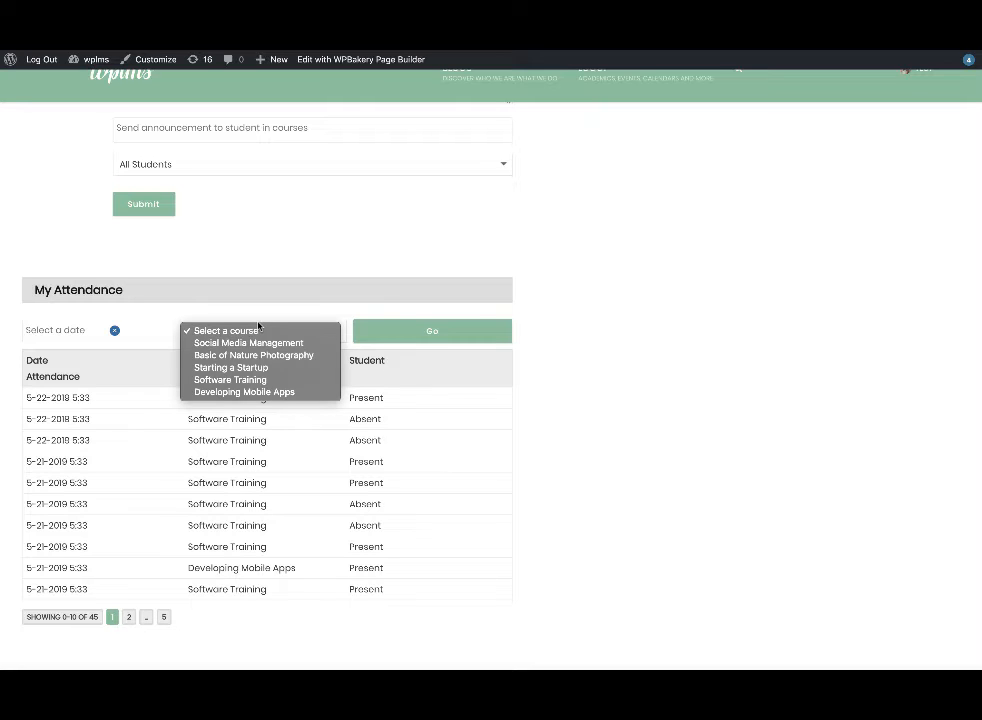
{"action": "left_click", "coordinate": [244, 391]}
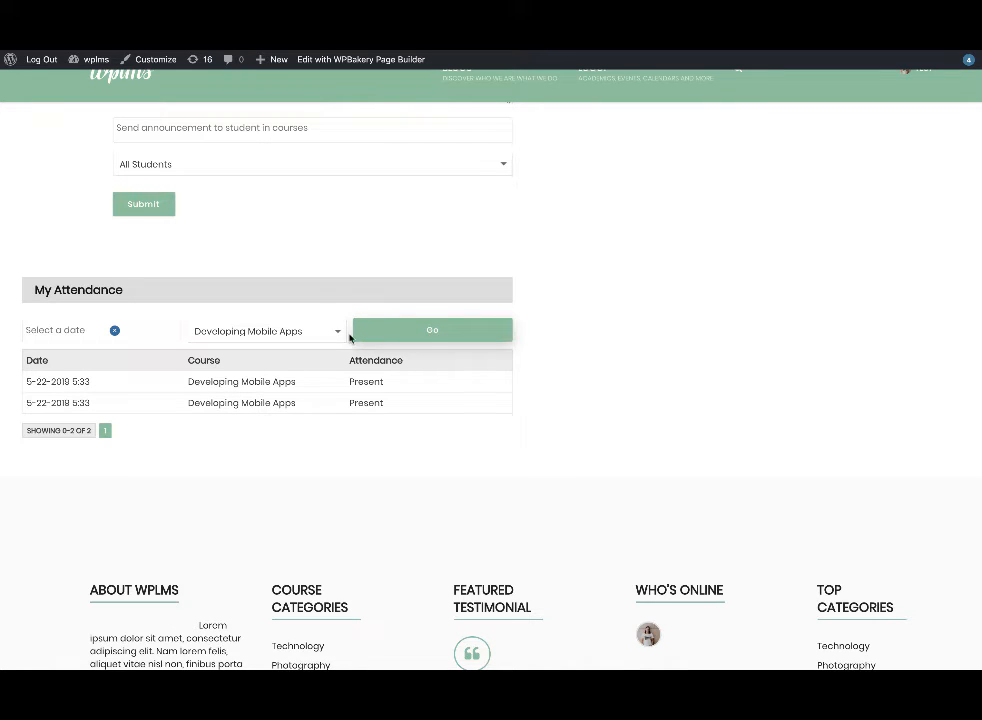
{"action": "mouse_move", "coordinate": [158, 351]}
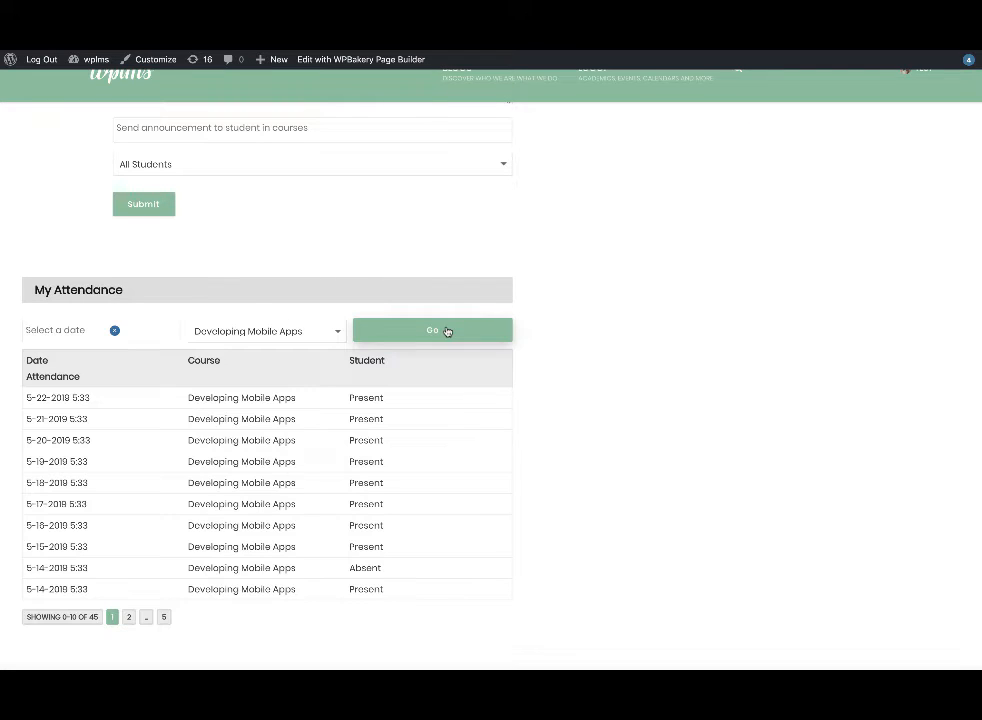
{"action": "left_click", "coordinate": [431, 330]}
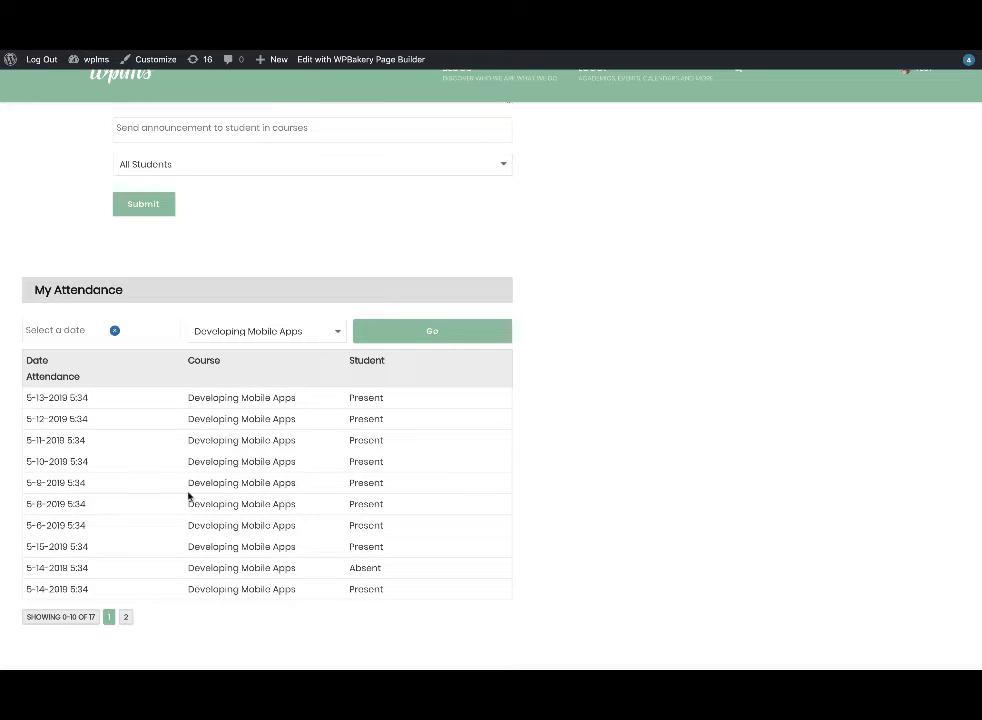
{"action": "left_click", "coordinate": [265, 331]}
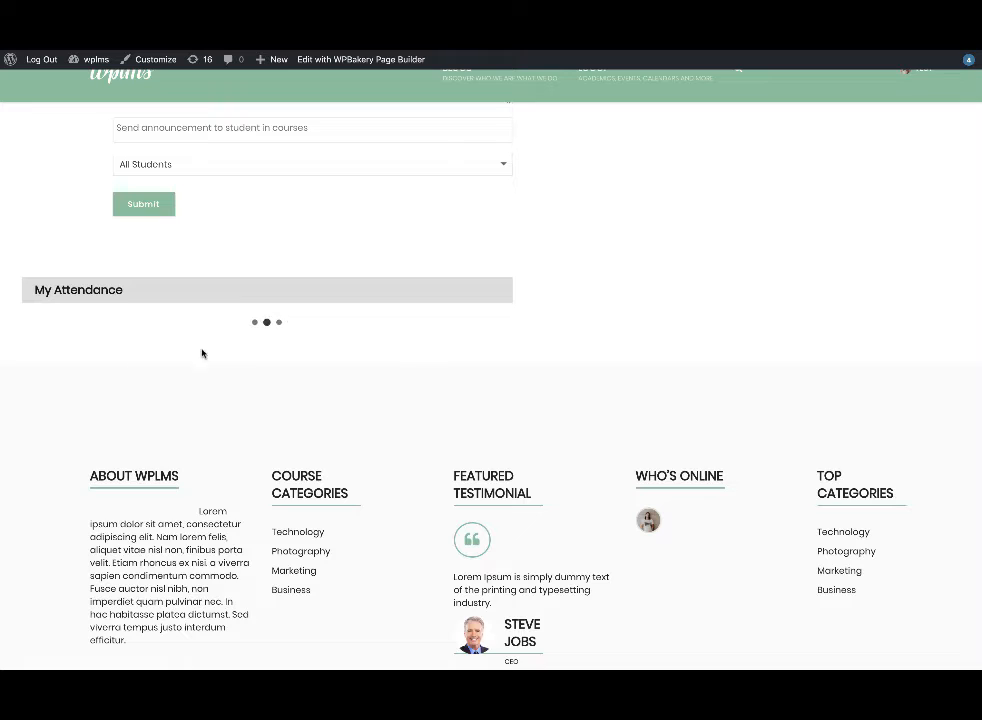
{"action": "left_click", "coordinate": [70, 330]}
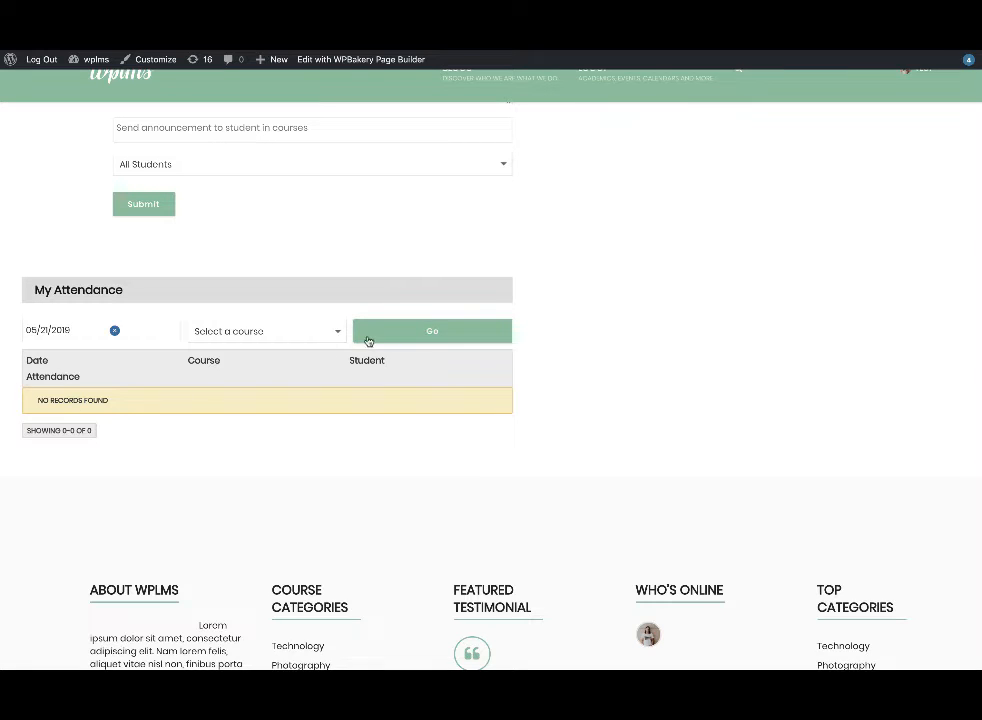
{"action": "left_click", "coordinate": [432, 330]}
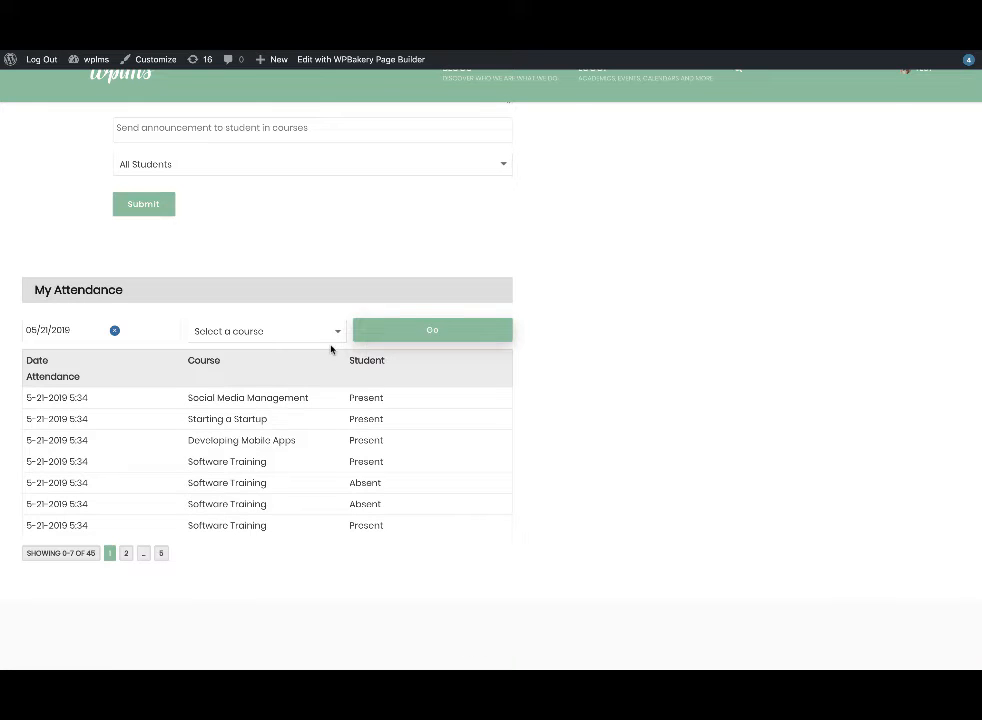
{"action": "left_click", "coordinate": [431, 330]}
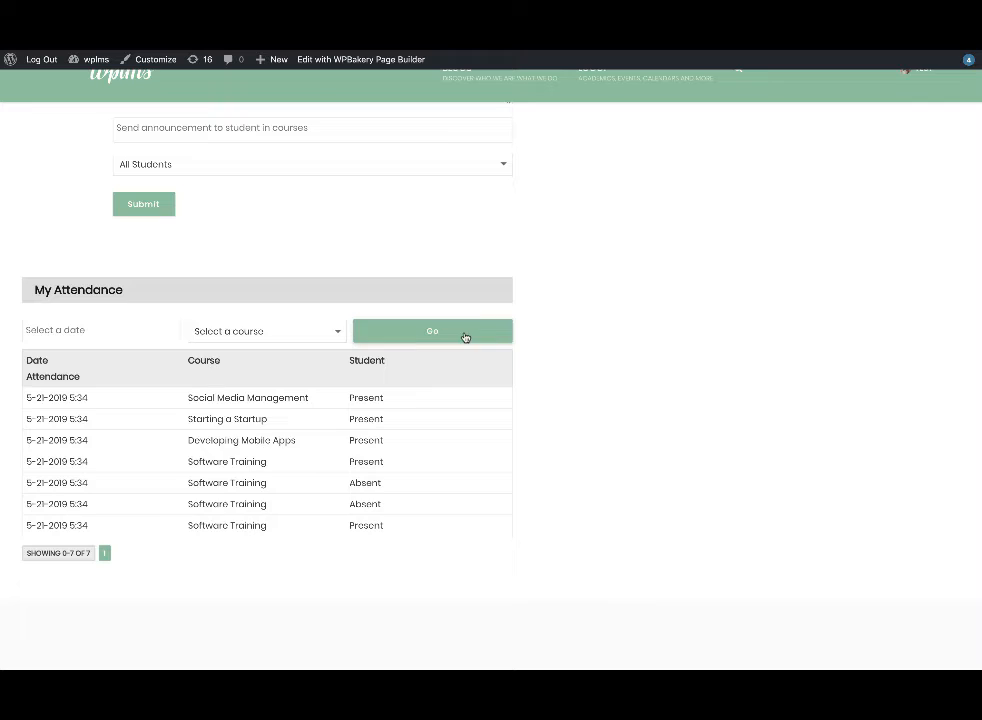
{"action": "left_click", "coordinate": [432, 331]}
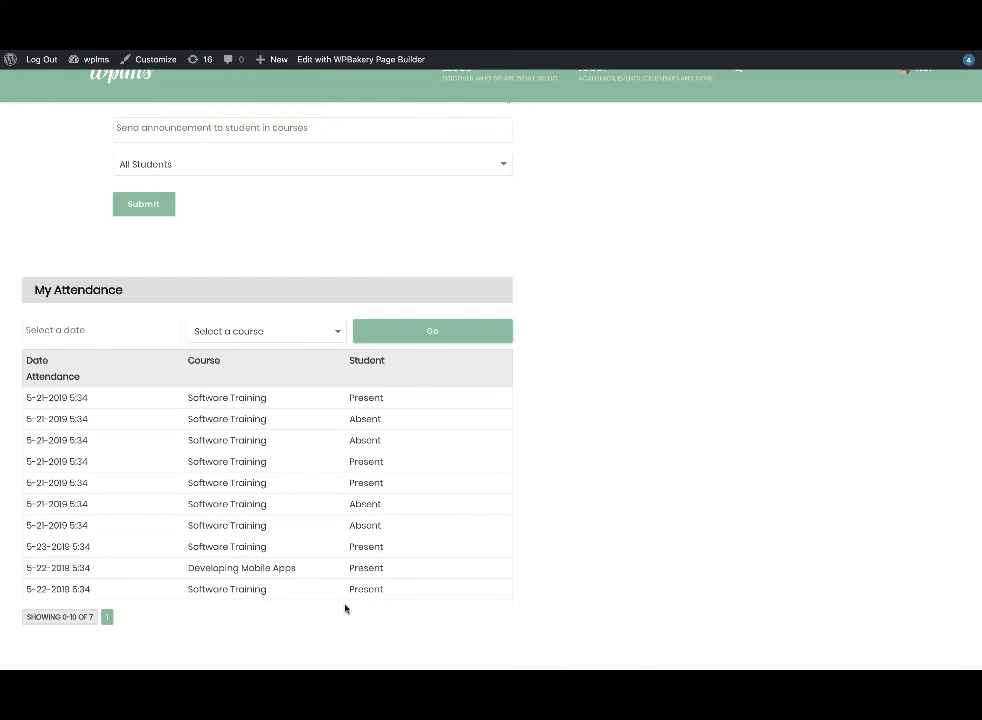
Replace My Attendance with a Student Attendance widget titled My Students Attendance, and save
{"action": "left_click", "coordinate": [431, 331]}
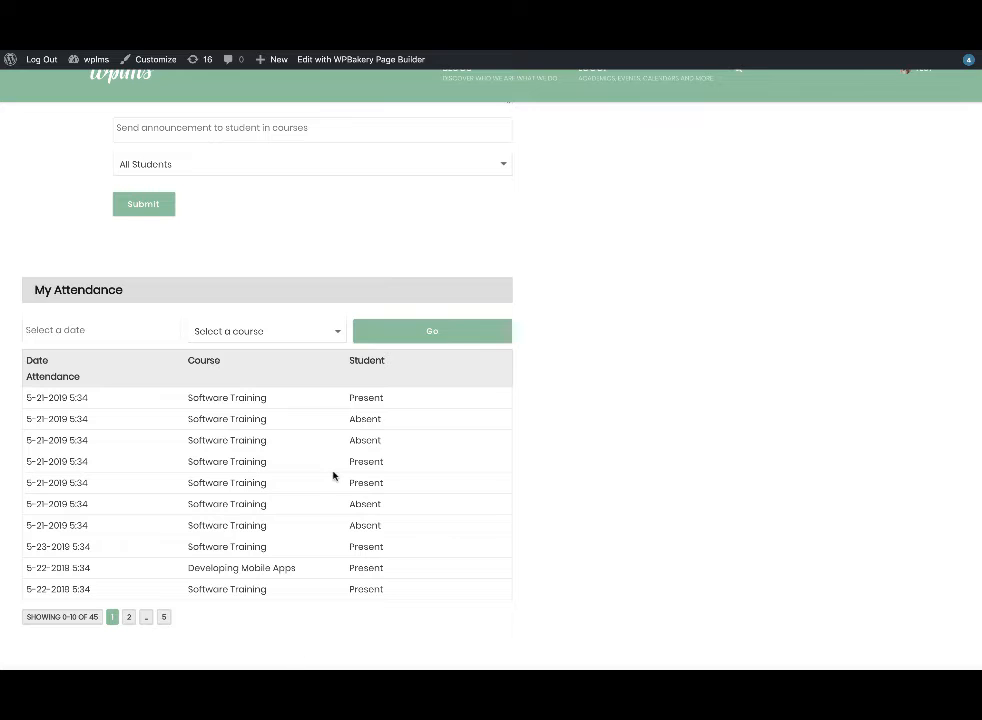
{"action": "mouse_move", "coordinate": [532, 110]}
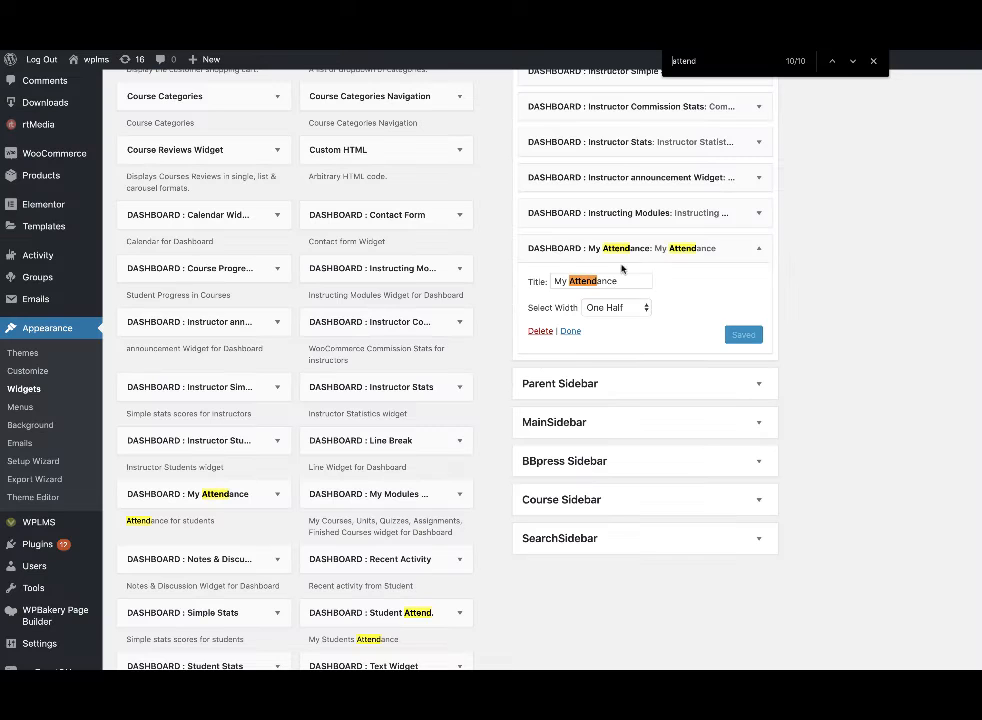
{"action": "left_click", "coordinate": [540, 331]}
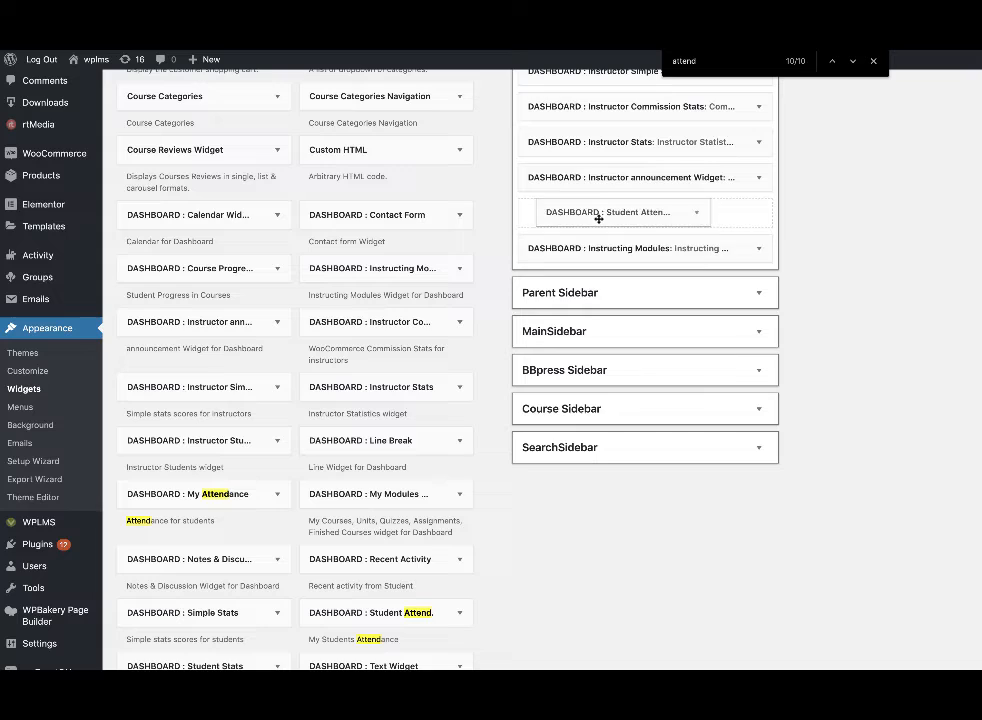
{"action": "left_click", "coordinate": [620, 211]}
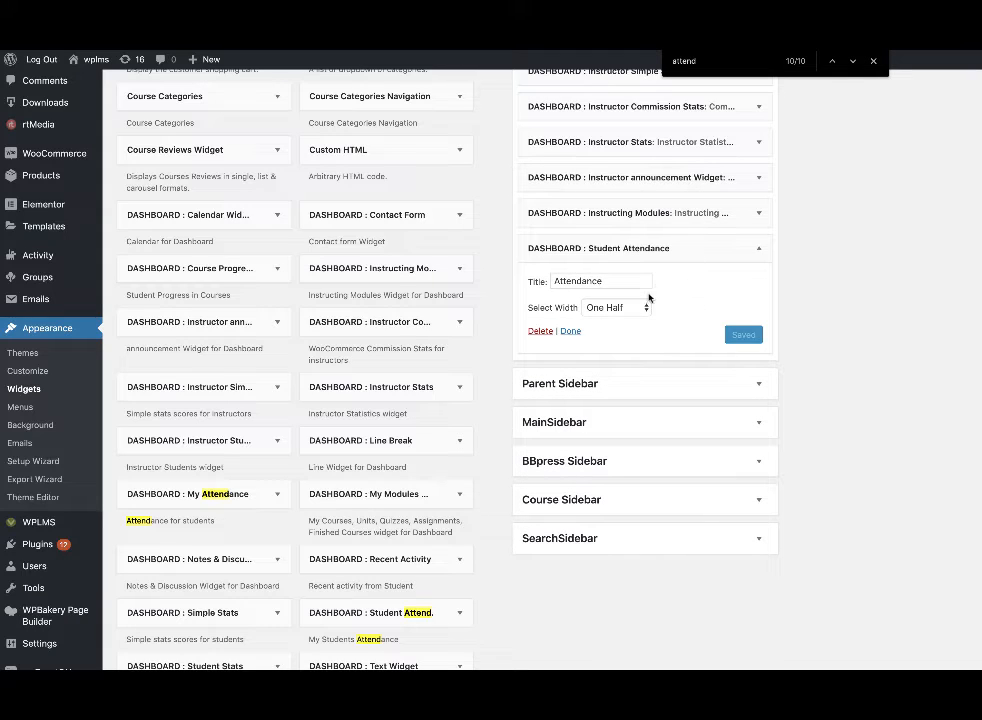
{"action": "type", "text": "My Attendance"}
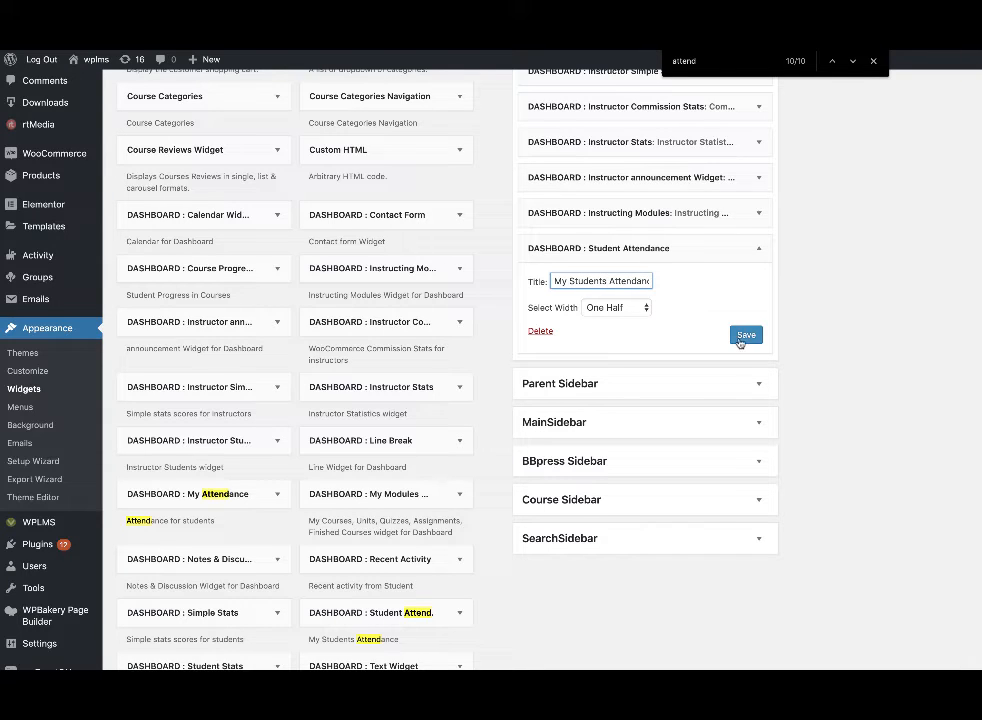
{"action": "left_click", "coordinate": [746, 335]}
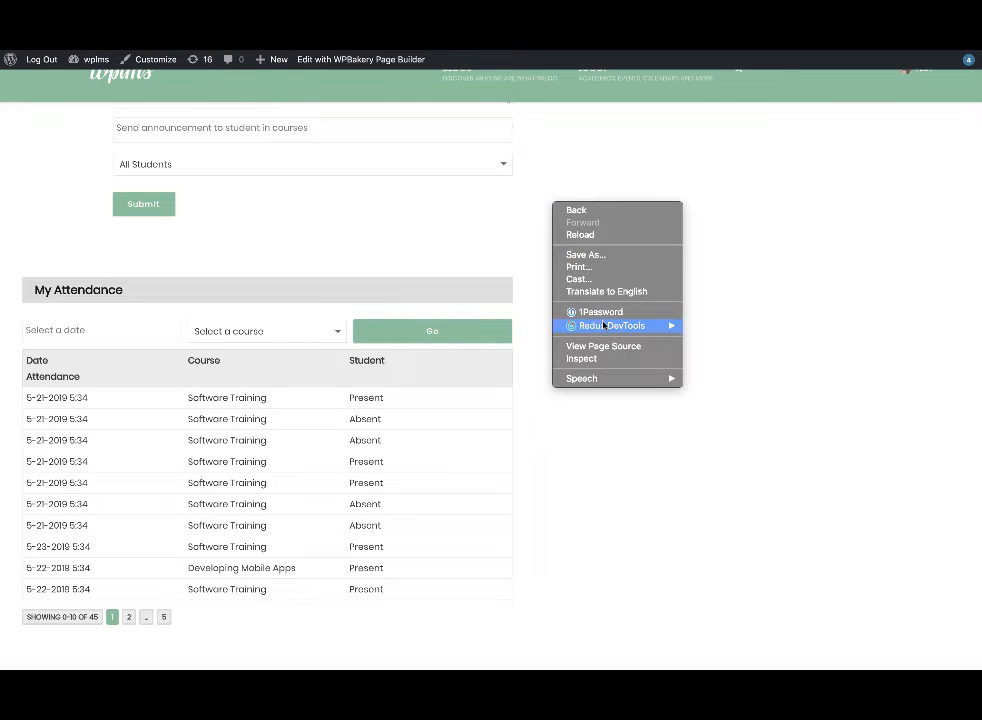
Reload the dashboard and scroll to the My Students Attendance table
{"action": "left_click", "coordinate": [584, 238]}
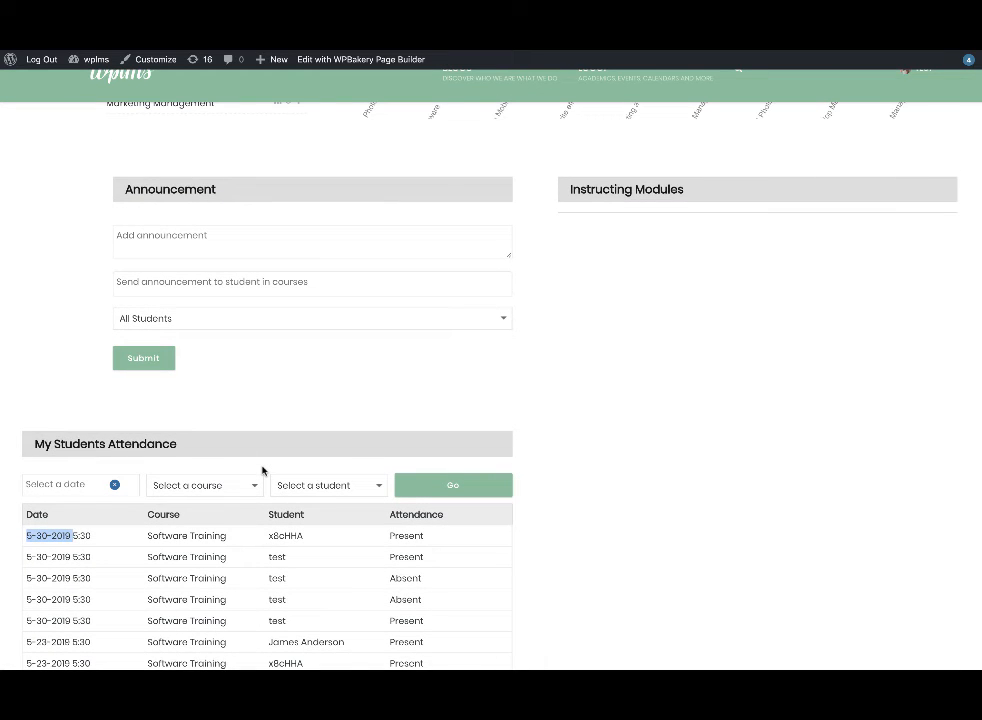
{"action": "mouse_move", "coordinate": [183, 88]}
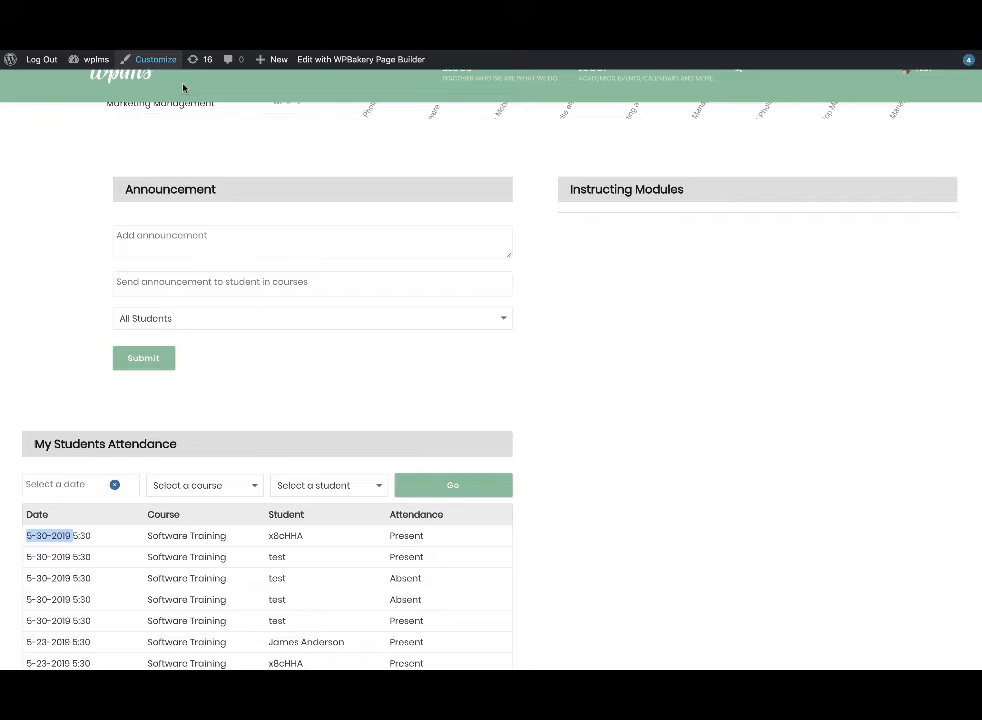
{"action": "scroll", "scroll_direction": "down", "scroll_amount": 3}
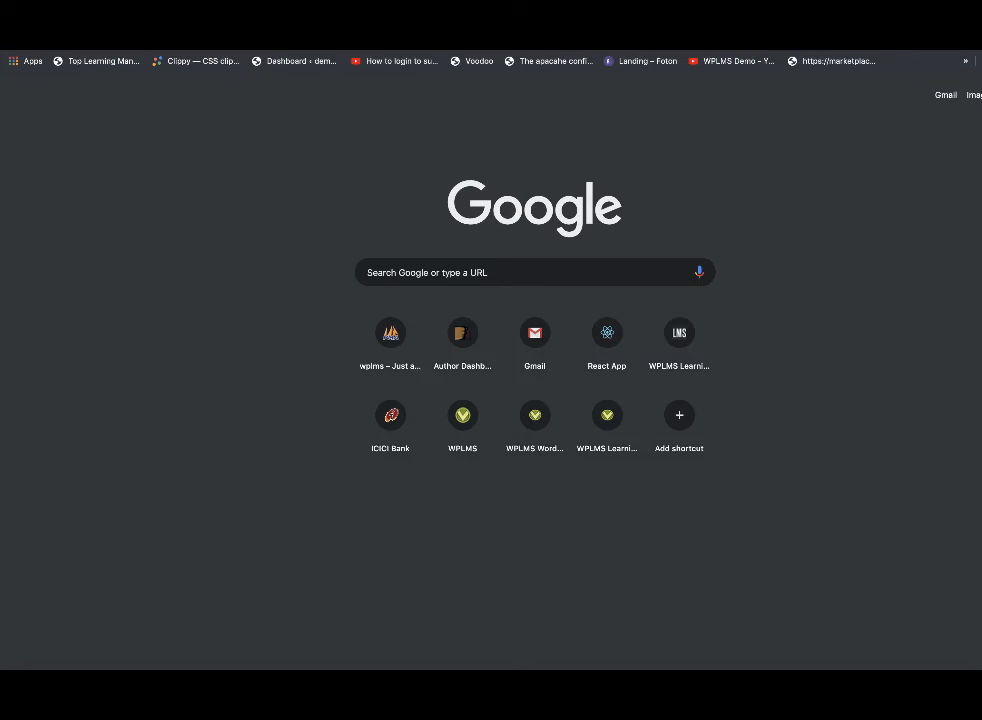
{"action": "mouse_move", "coordinate": [18, 225]}
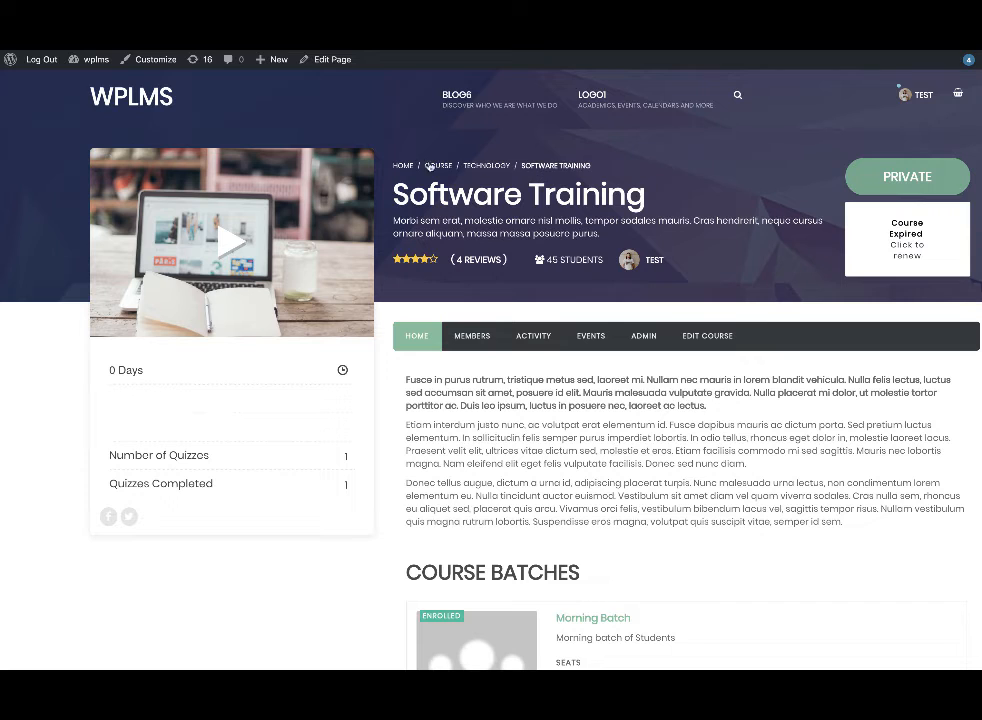
{"action": "mouse_move", "coordinate": [583, 595]}
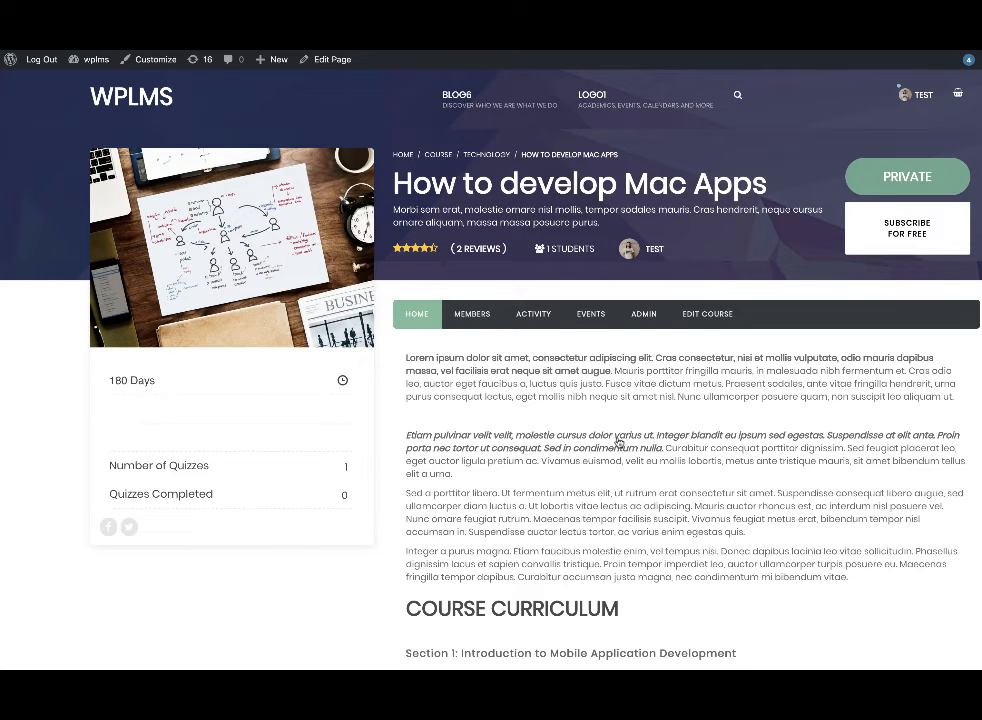
{"action": "mouse_move", "coordinate": [707, 320]}
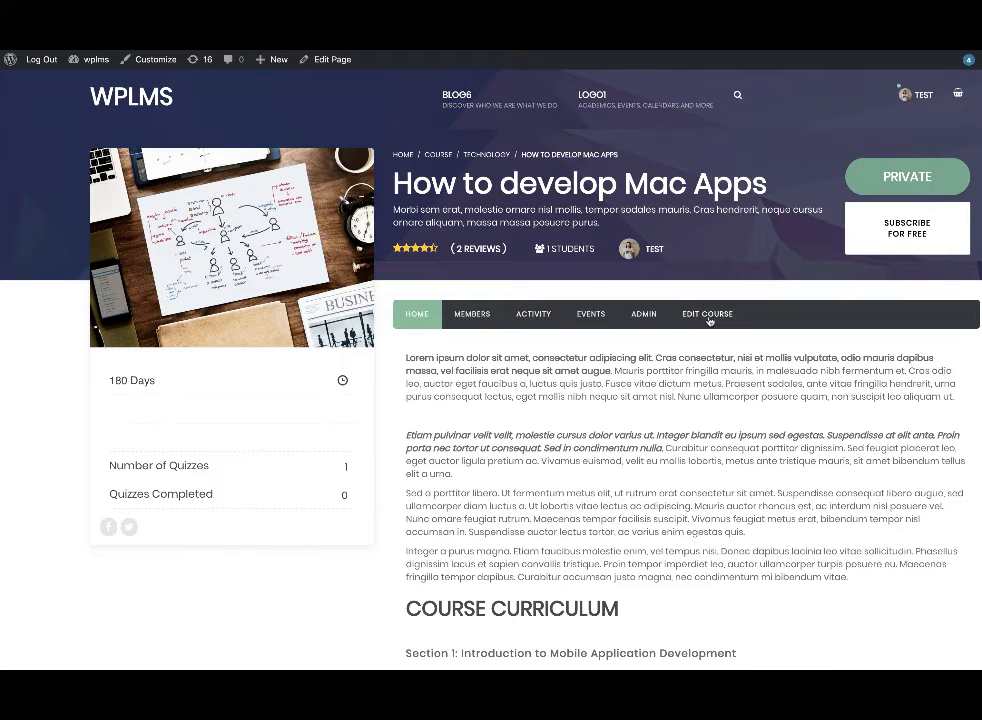
Mark May 15–28, 2019 attendance days for How to develop Mac Apps and save the course
{"action": "left_click", "coordinate": [707, 314]}
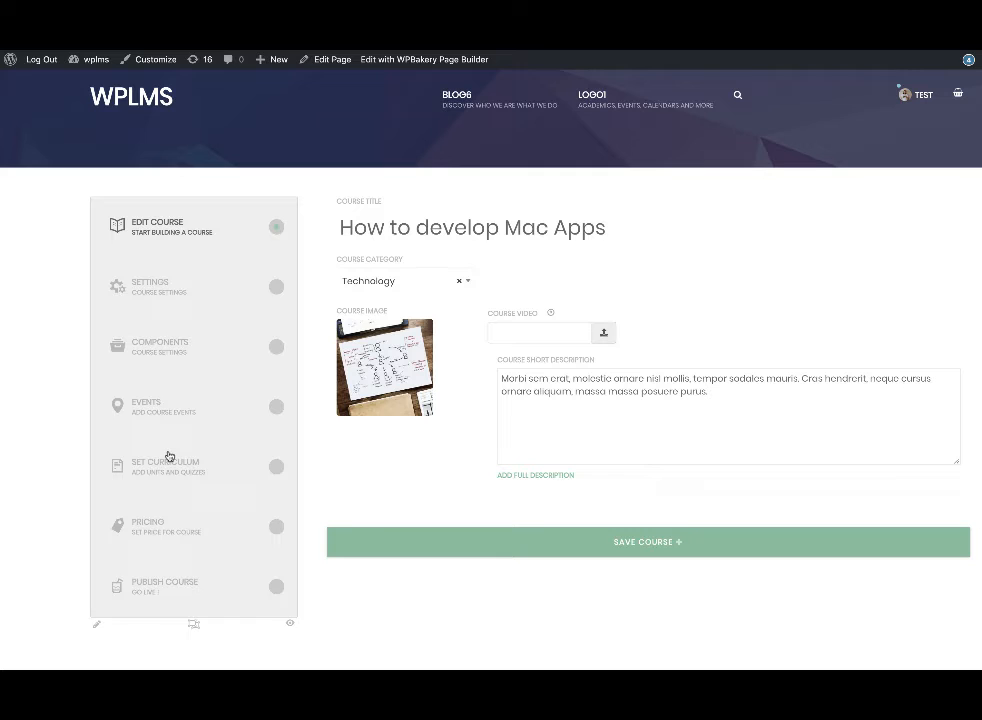
{"action": "left_click", "coordinate": [160, 346]}
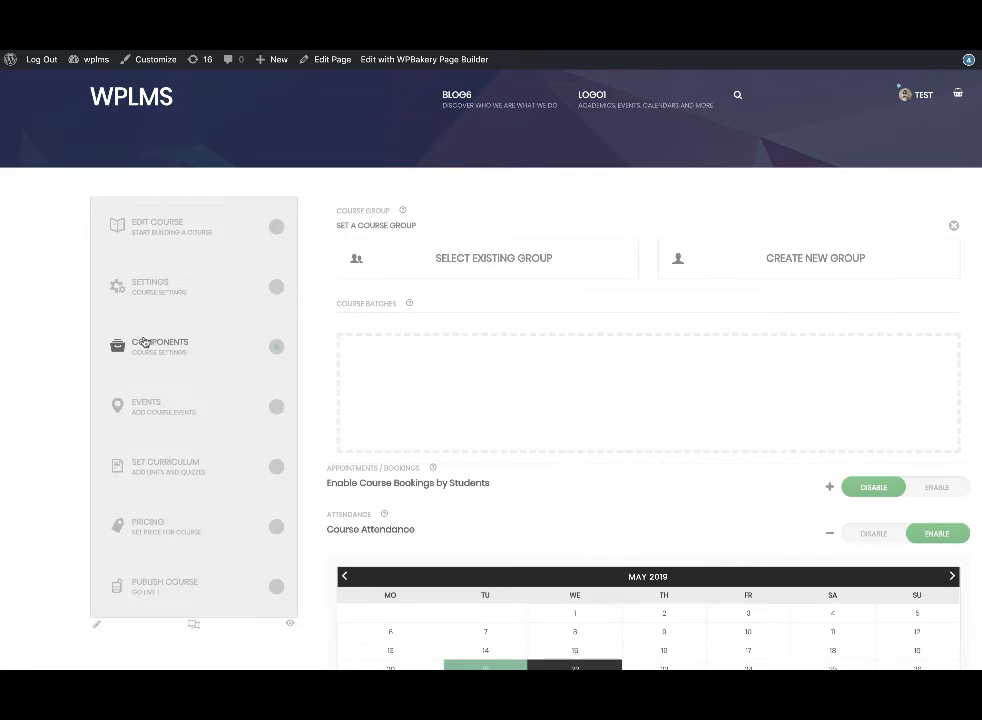
{"action": "scroll", "scroll_direction": "down", "scroll_amount": 3}
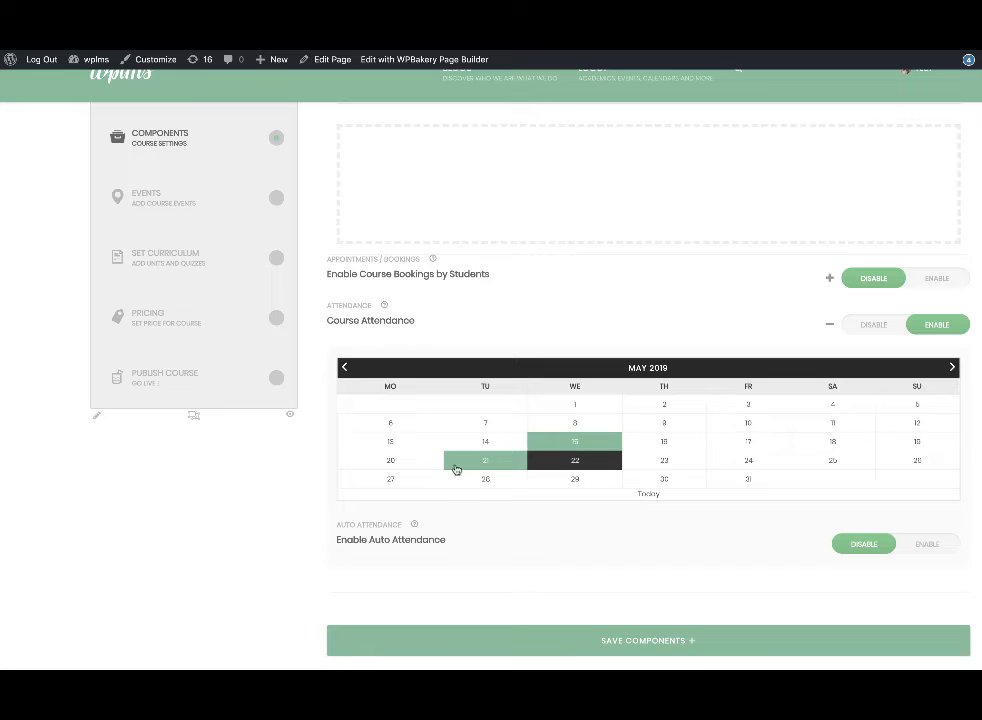
{"action": "left_click", "coordinate": [664, 460]}
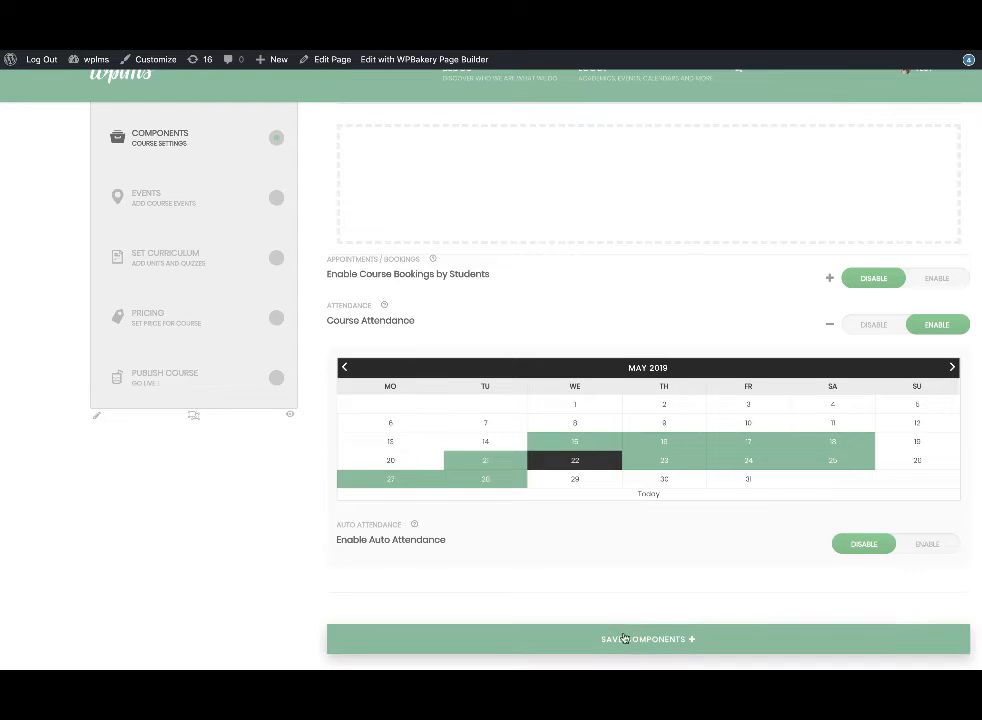
{"action": "left_click", "coordinate": [647, 639]}
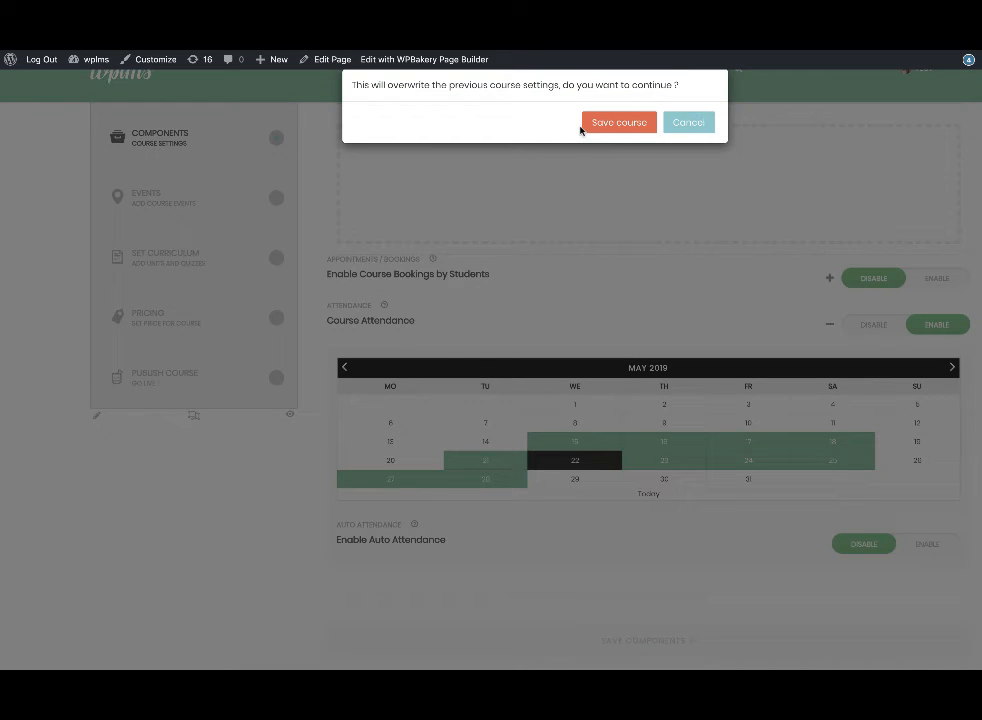
{"action": "left_click", "coordinate": [618, 122]}
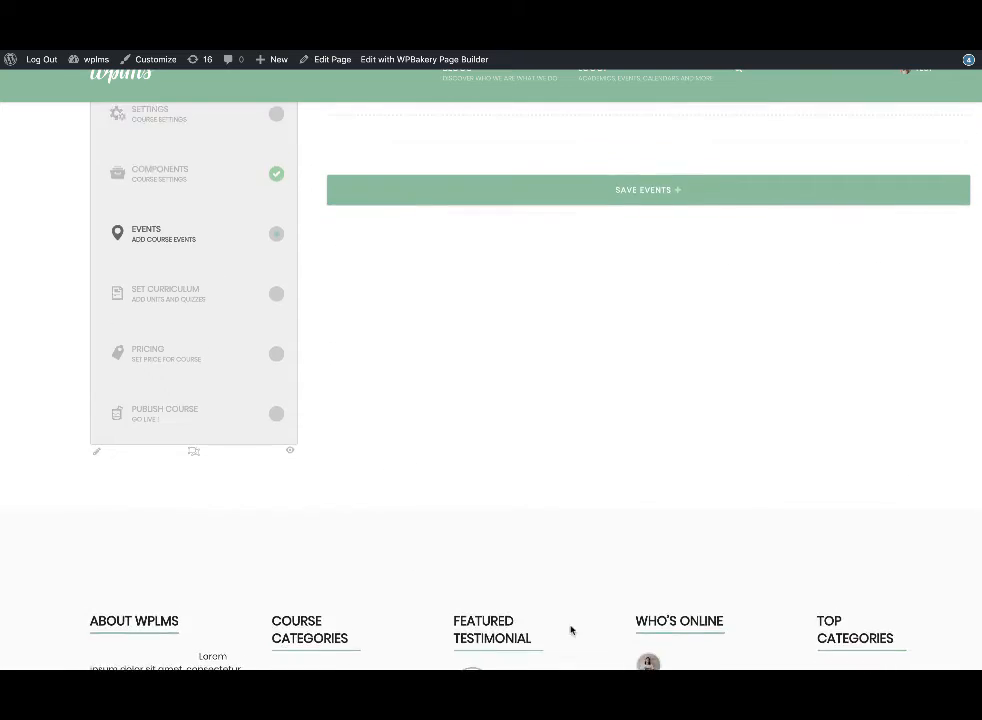
{"action": "scroll", "scroll_direction": "up", "scroll_amount": 3}
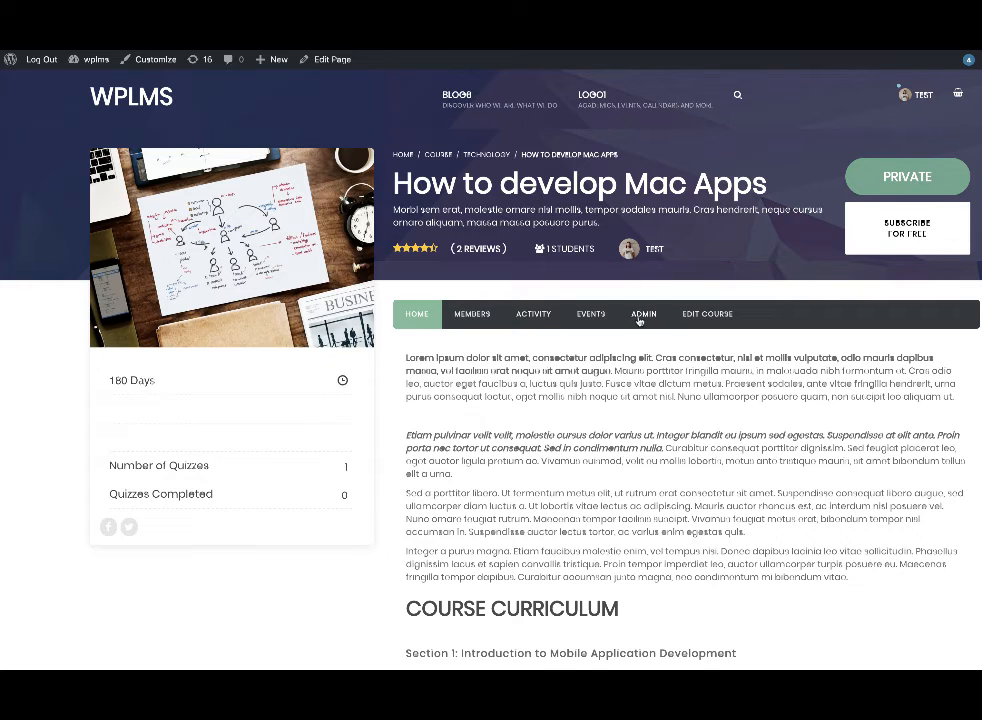
Open the course Admin members list and select student Ins15
{"action": "left_click", "coordinate": [643, 313]}
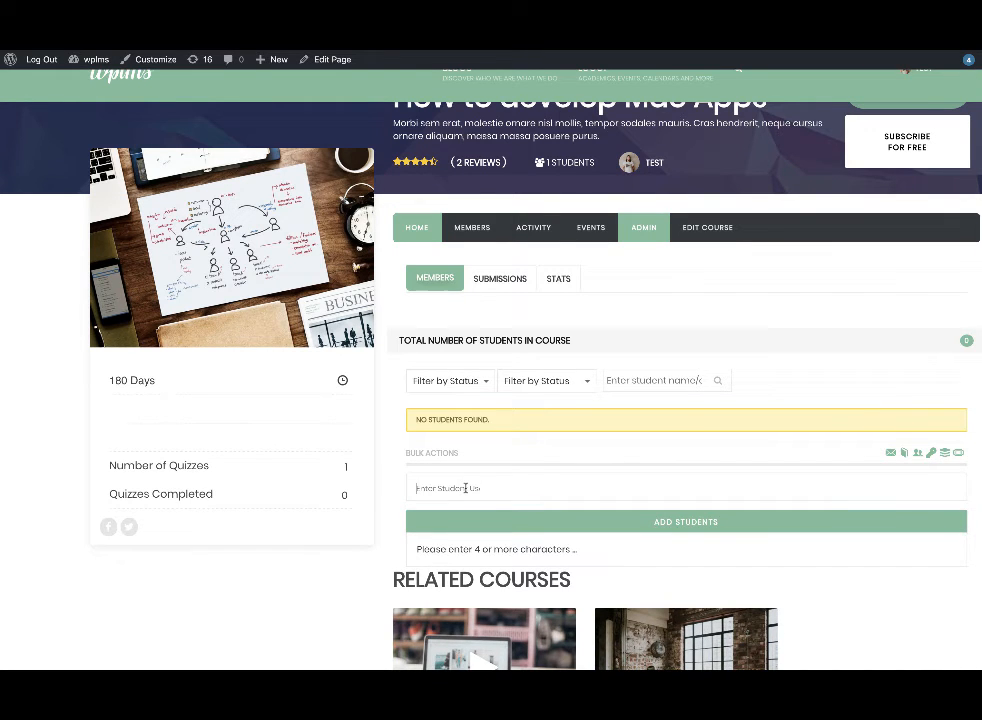
{"action": "type", "text": "ind"}
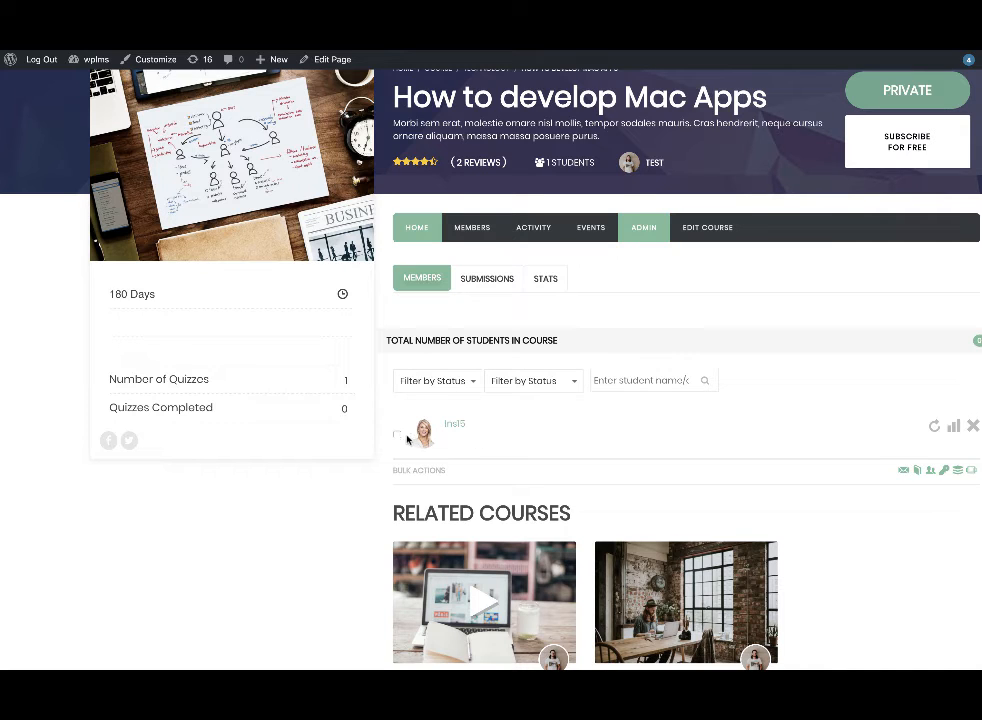
{"action": "left_click", "coordinate": [917, 470]}
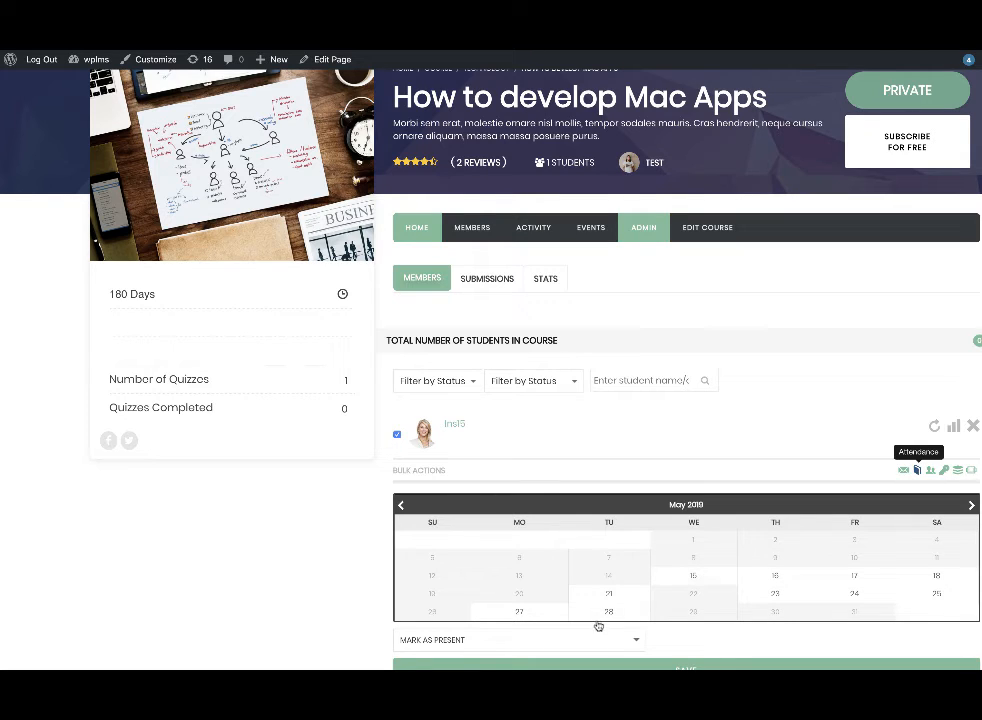
{"action": "mouse_move", "coordinate": [706, 595]}
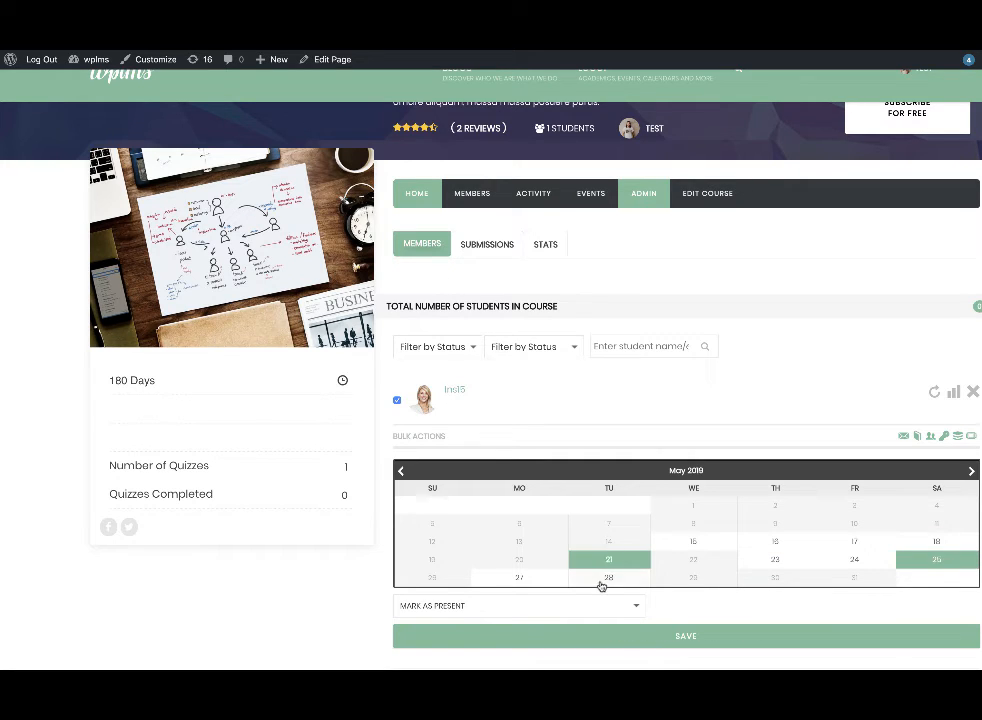
Mark Ins15 absent on May 21, 25, 27 and 28, 2019, and save
{"action": "left_click", "coordinate": [518, 605]}
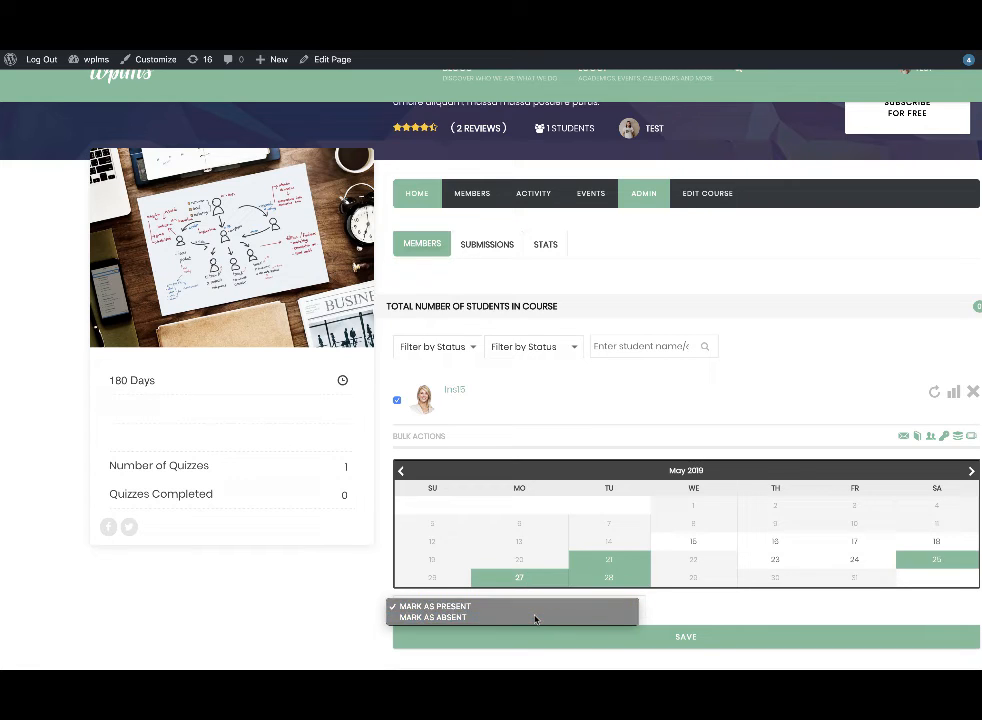
{"action": "left_click", "coordinate": [433, 617]}
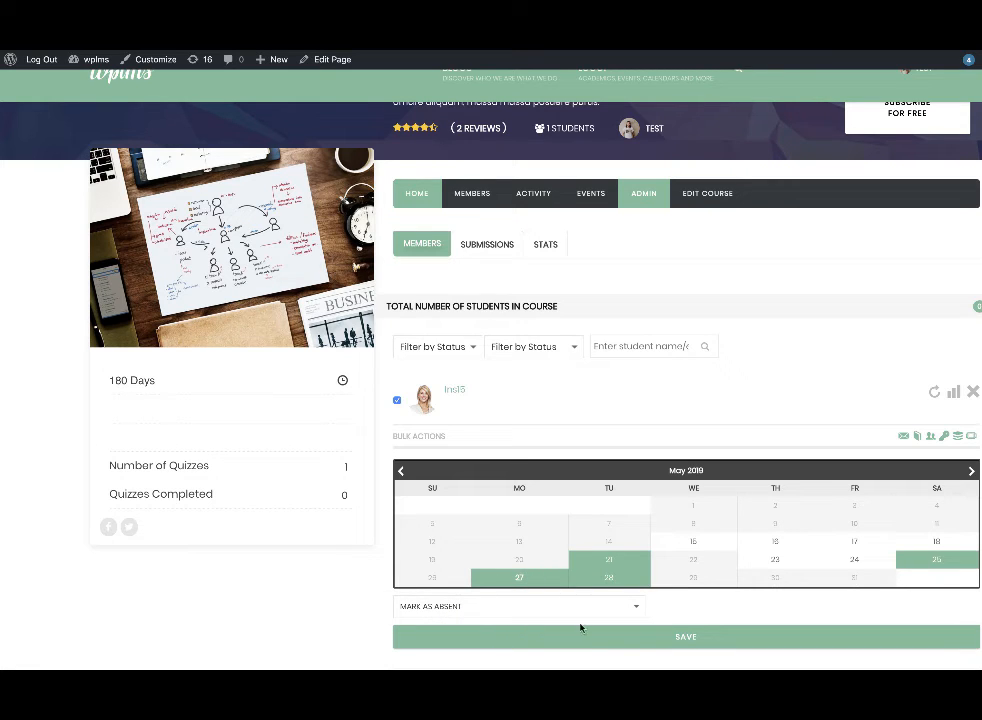
{"action": "left_click", "coordinate": [686, 637]}
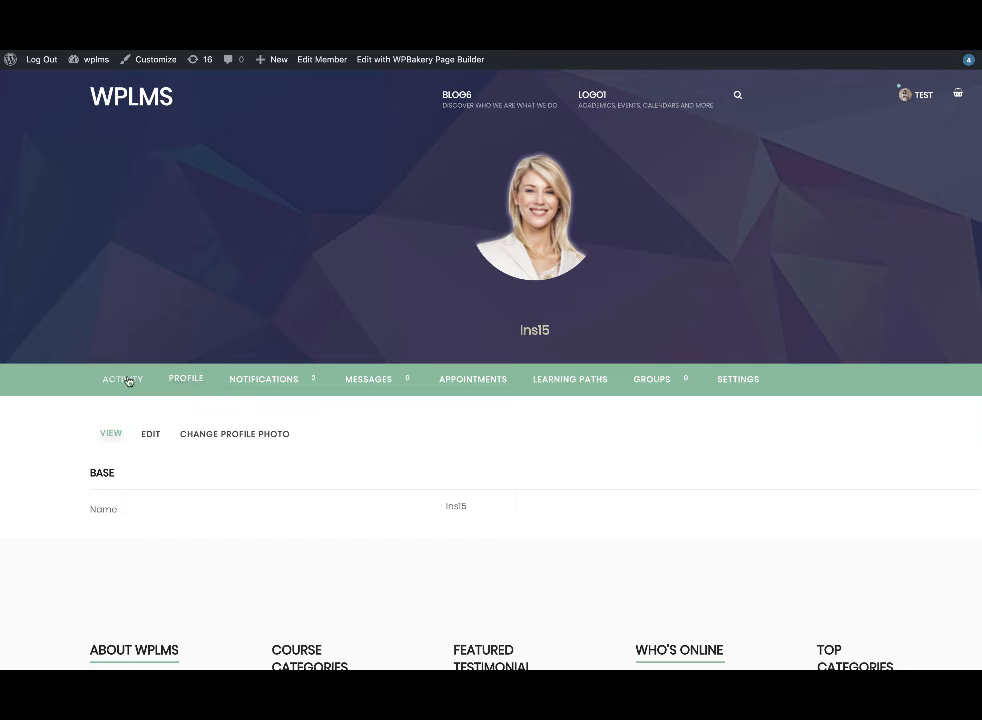
Browse Ins15's activity feed for the new How to develop Mac Apps absence entries
{"action": "left_click", "coordinate": [122, 378]}
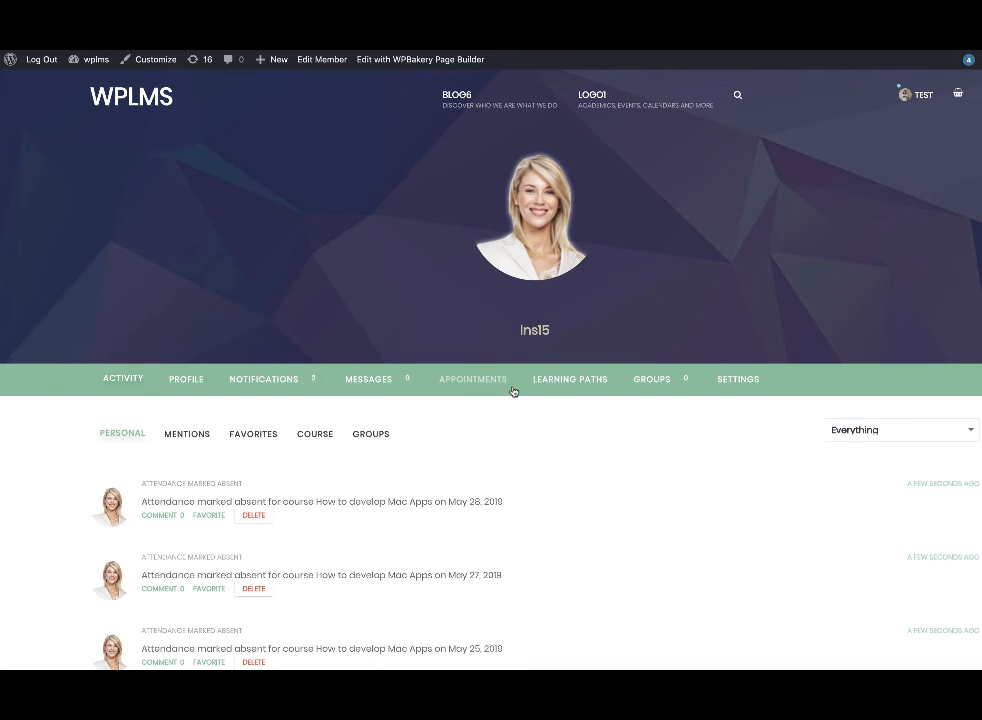
{"action": "scroll", "scroll_direction": "down", "scroll_amount": 3}
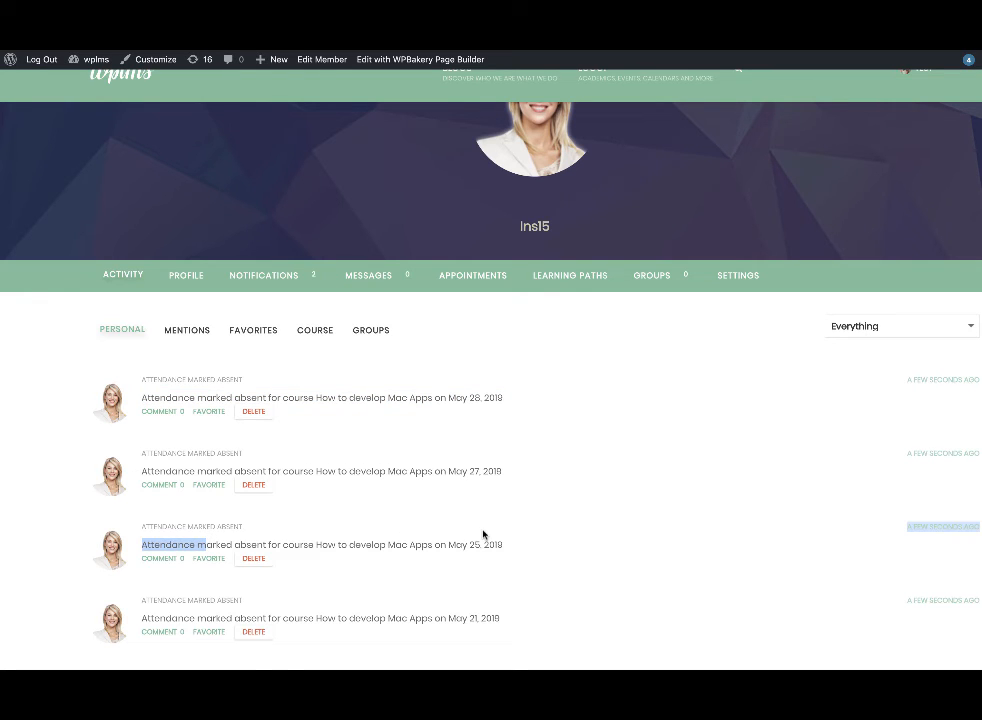
{"action": "scroll", "scroll_direction": "down", "scroll_amount": 3}
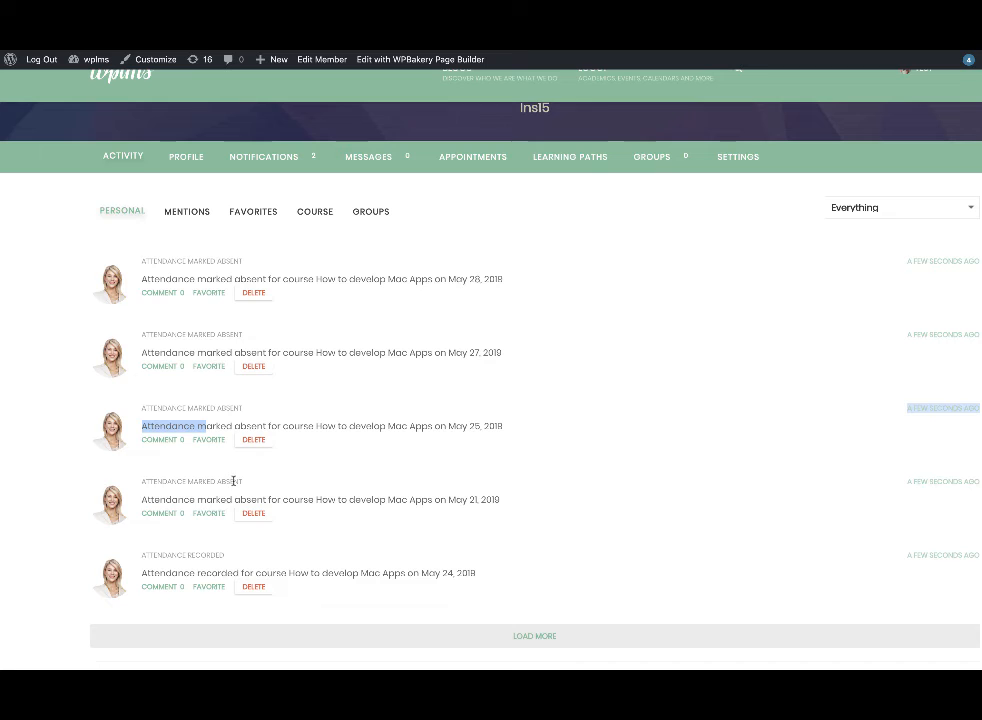
{"action": "scroll", "scroll_direction": "down", "scroll_amount": 3}
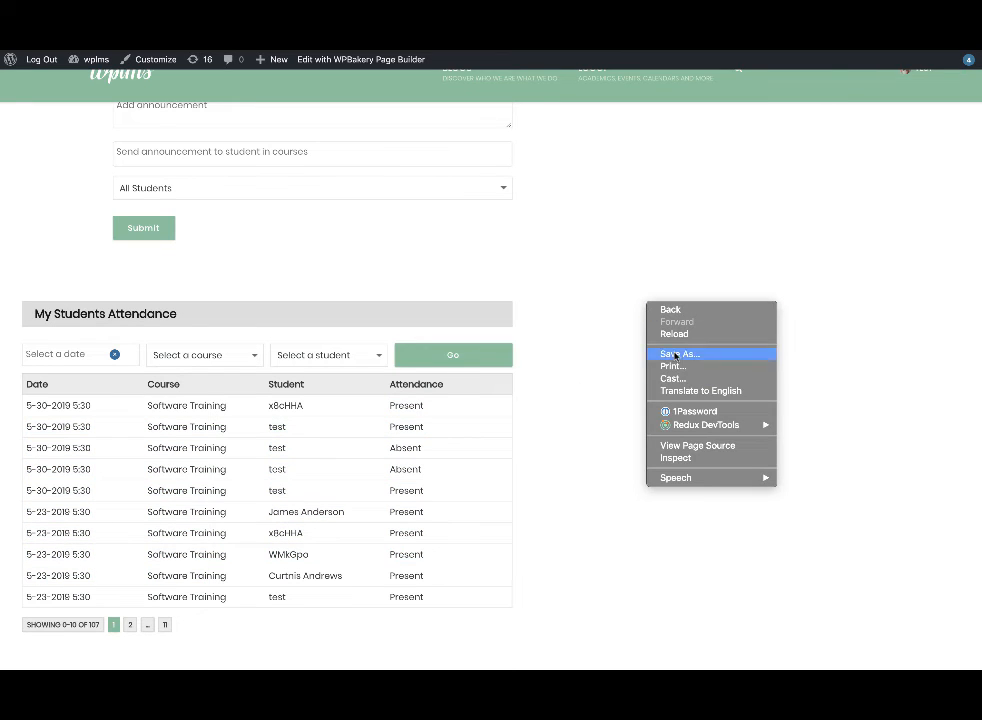
Reload the dashboard so My Students Attendance shows Ins15's new Mac Apps records
{"action": "left_click", "coordinate": [669, 340]}
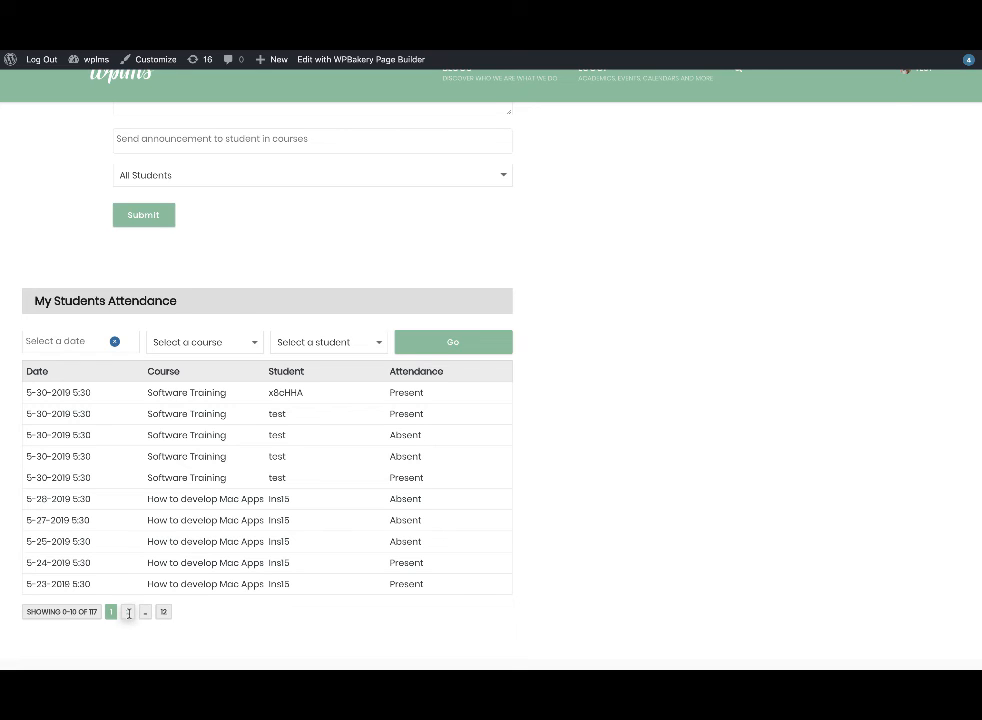
{"action": "left_click", "coordinate": [203, 341]}
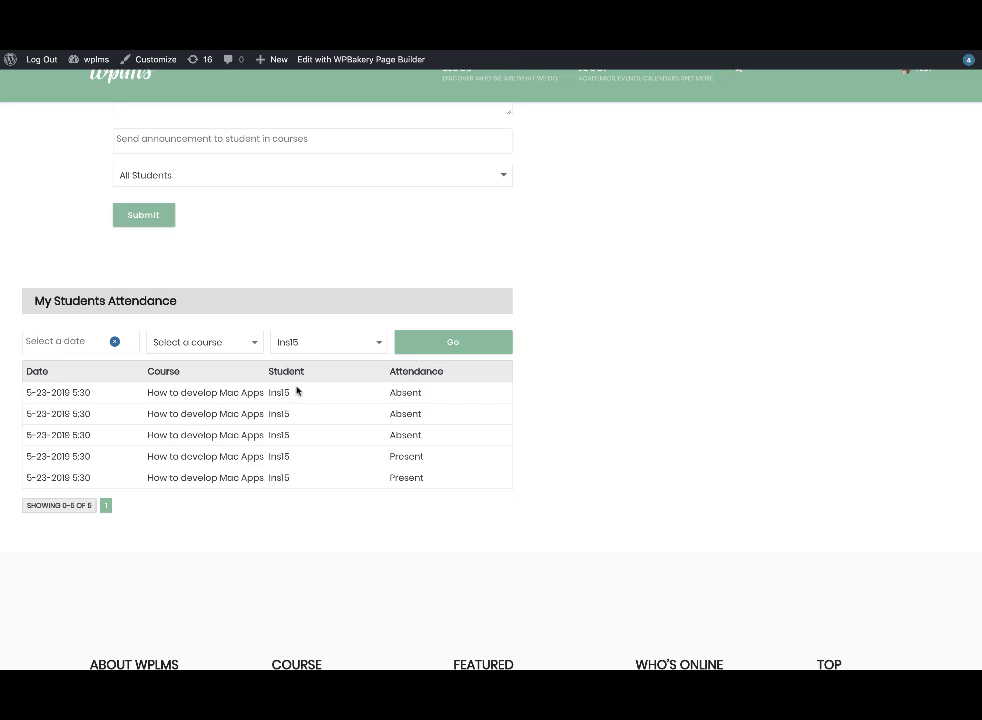
Filter My Students Attendance to student Ins15 by searching 'ins' in the student dropdown
{"action": "left_click", "coordinate": [327, 341]}
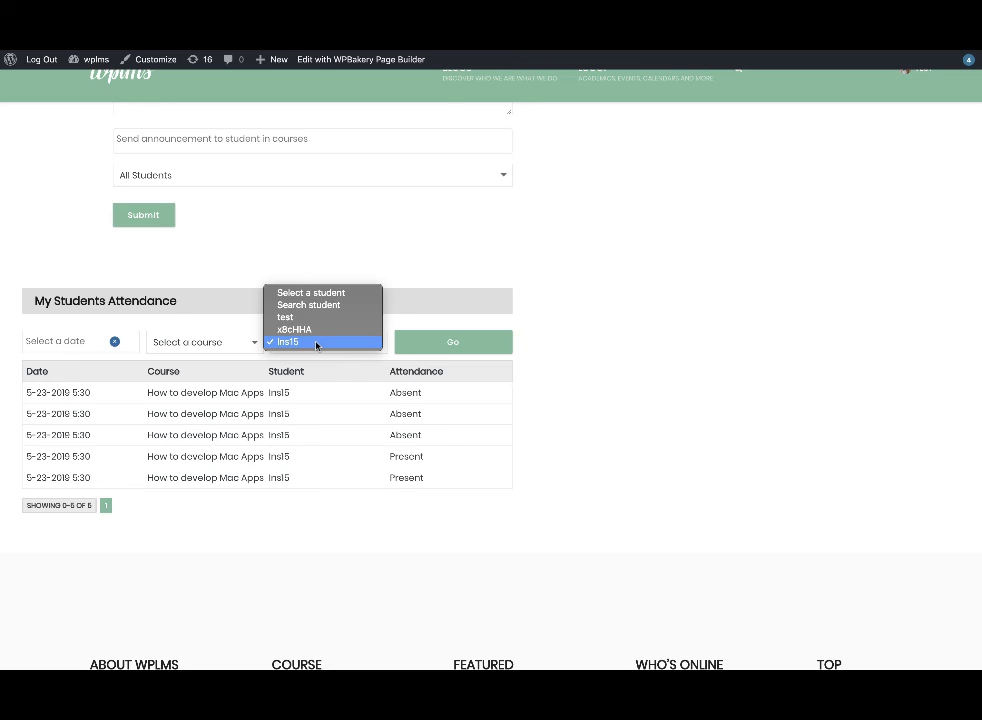
{"action": "left_click", "coordinate": [287, 342]}
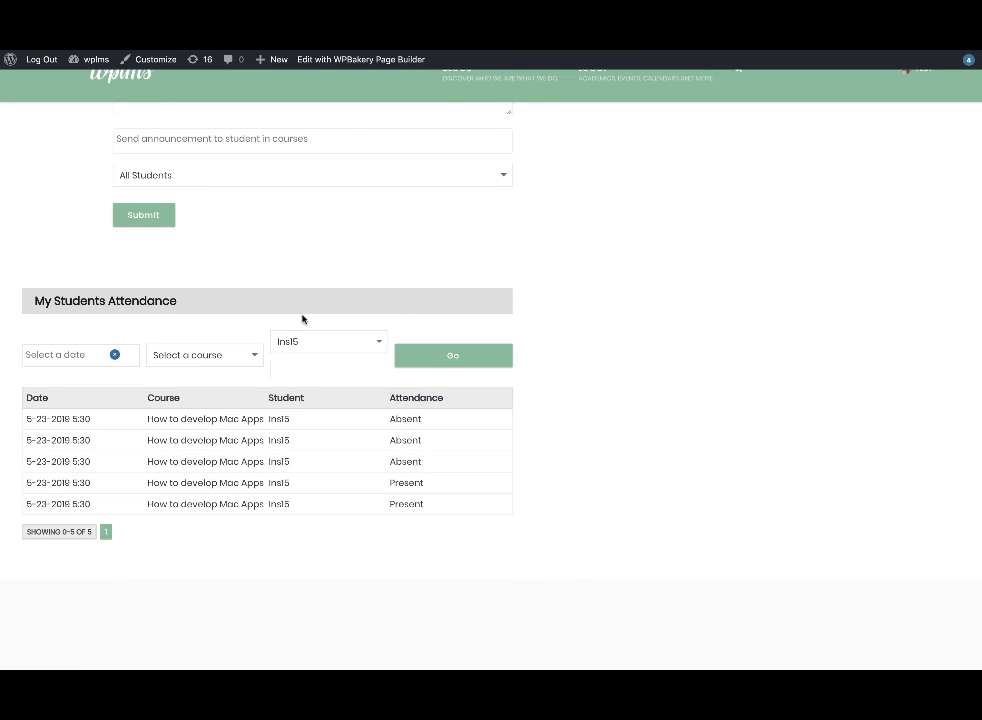
{"action": "type", "text": "ins"}
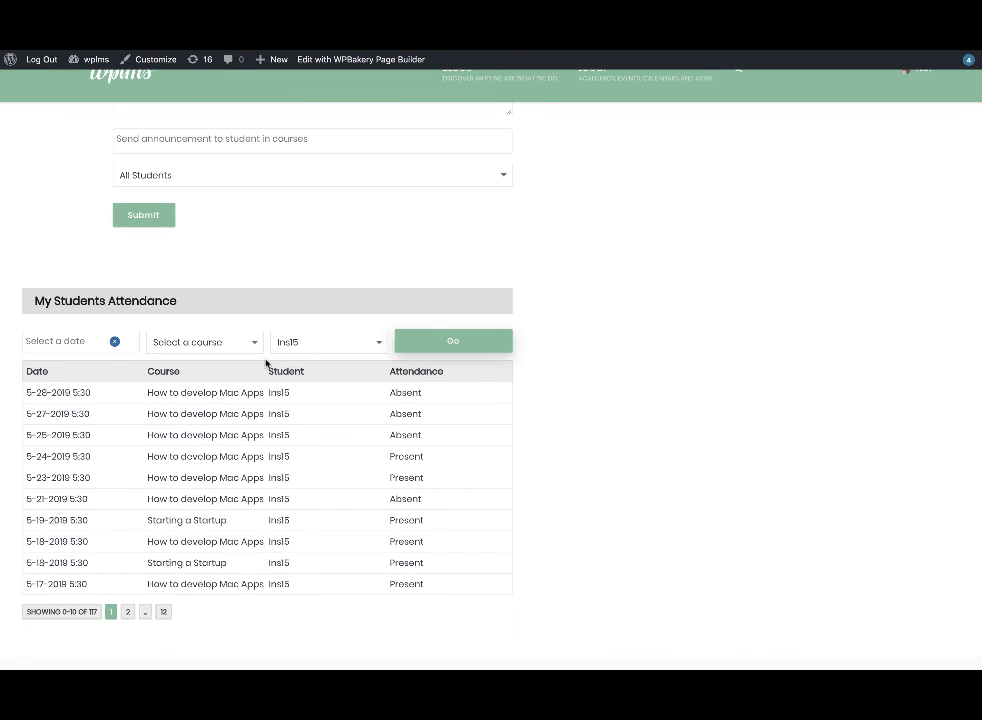
{"action": "left_click", "coordinate": [452, 341]}
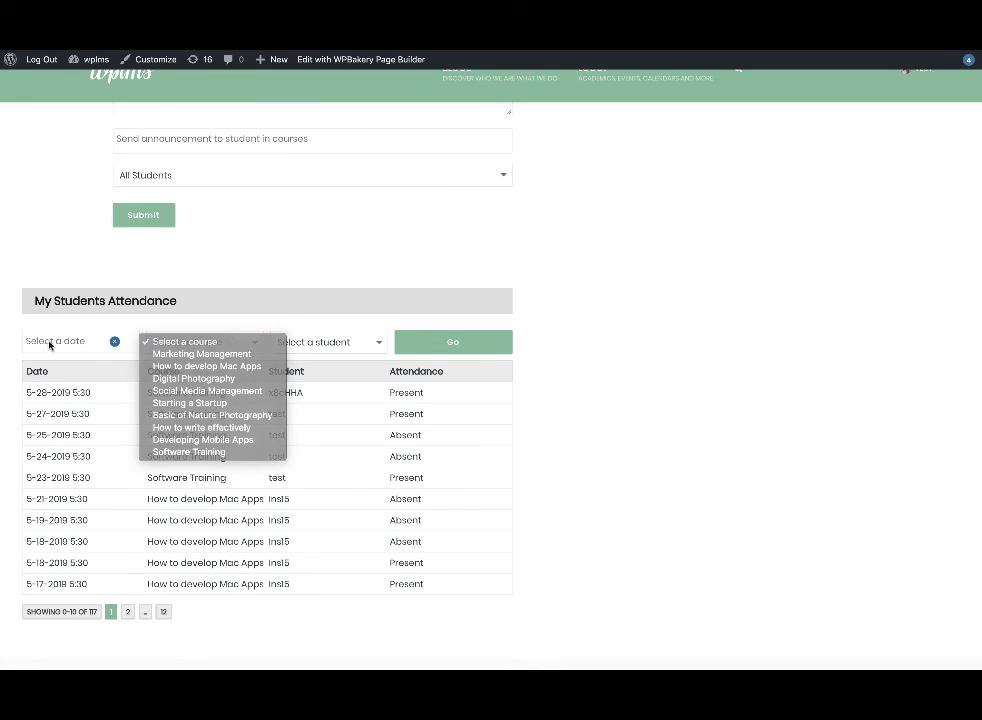
Filter attendance to date 05/21/2019 and the Software Training course
{"action": "left_click", "coordinate": [60, 341]}
{"action": "type", "text": "05/21/2019"}
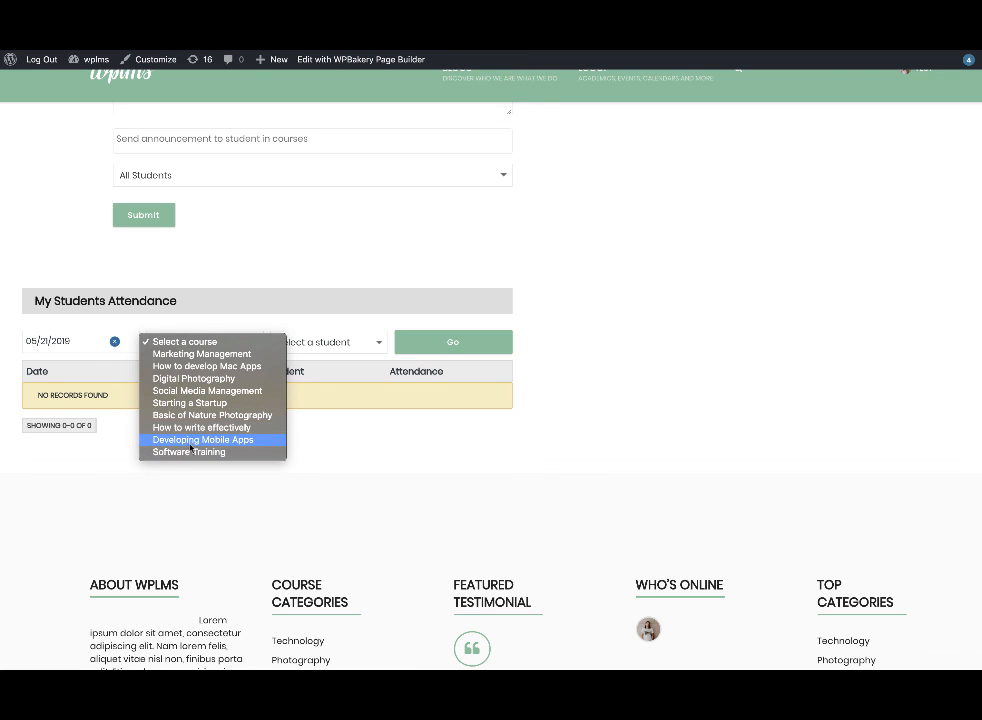
{"action": "left_click", "coordinate": [188, 451]}
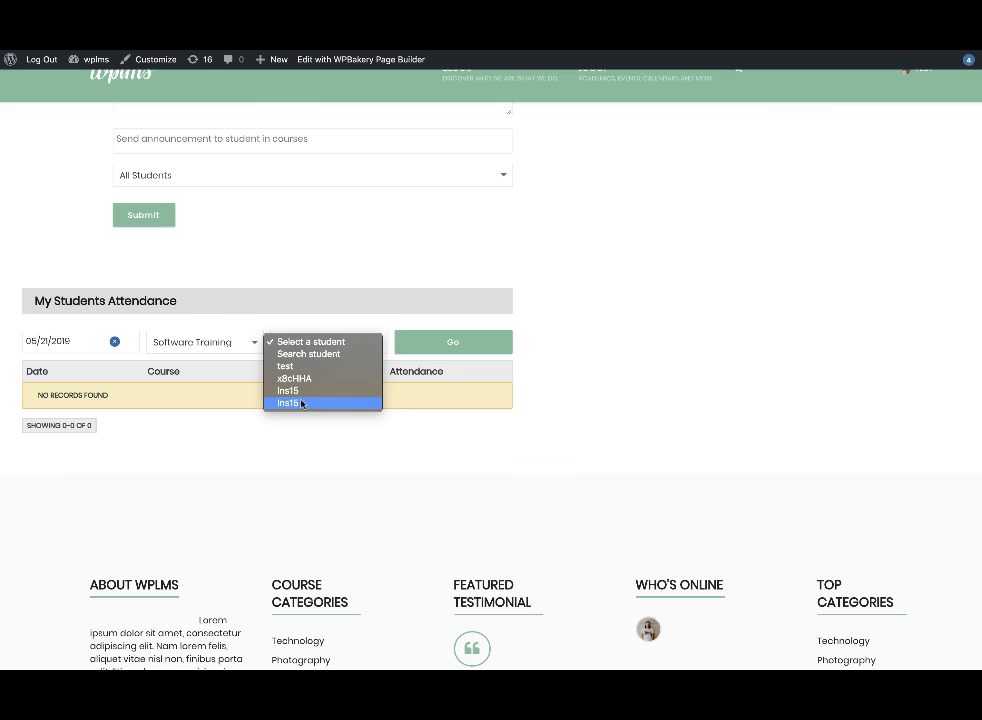